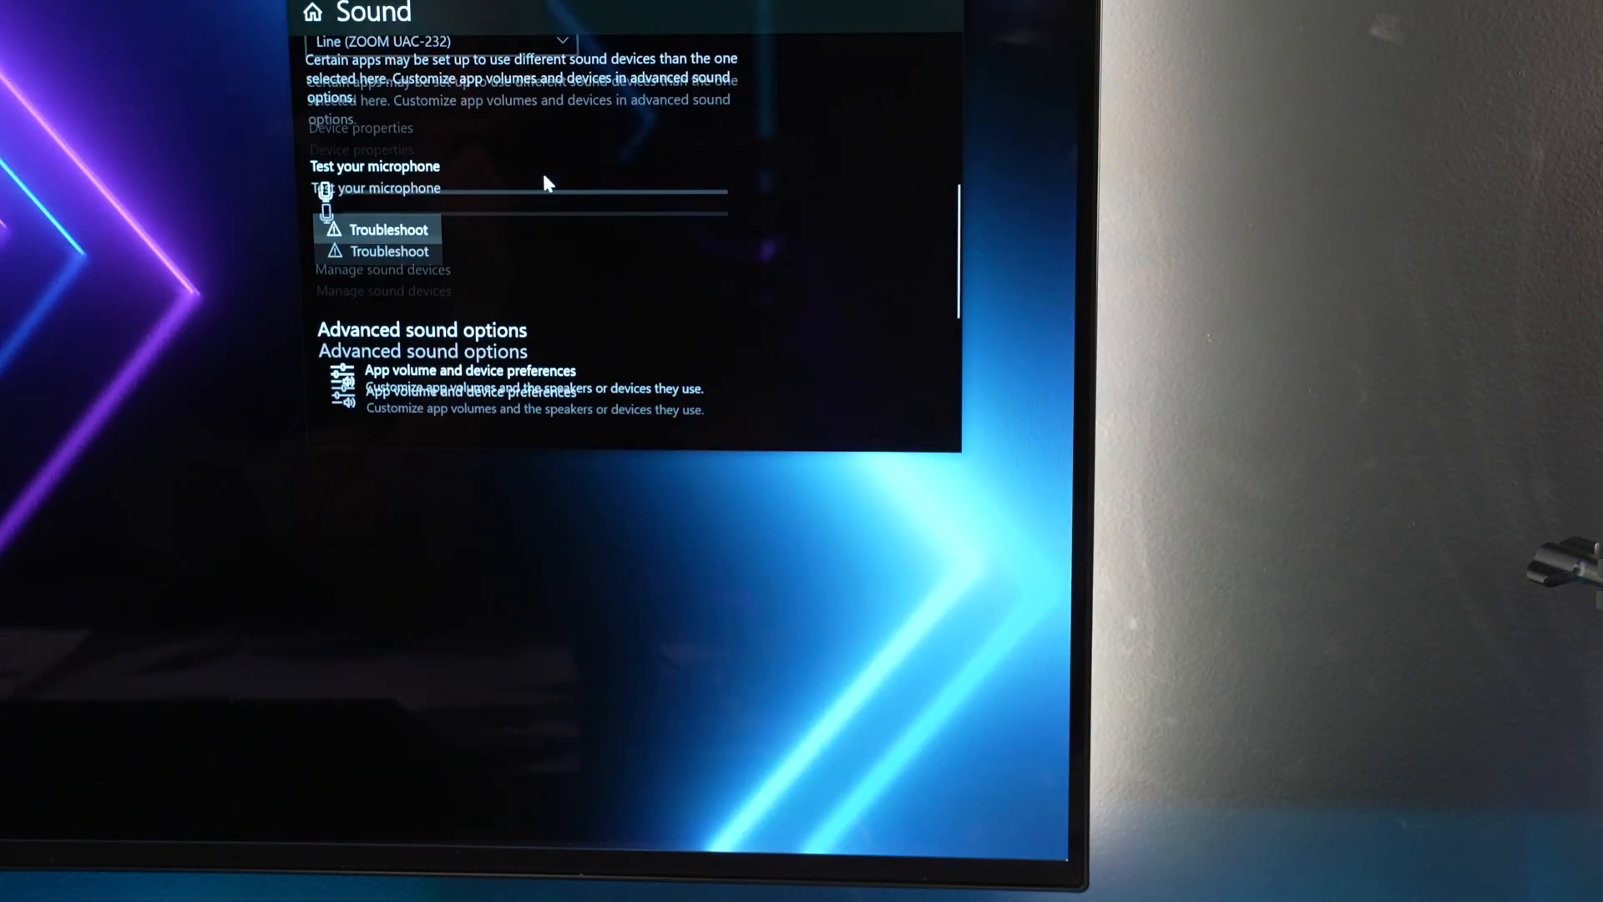
- Choose Line (ZOOM UAC-232) as the Windows sound input device
click(439, 40)
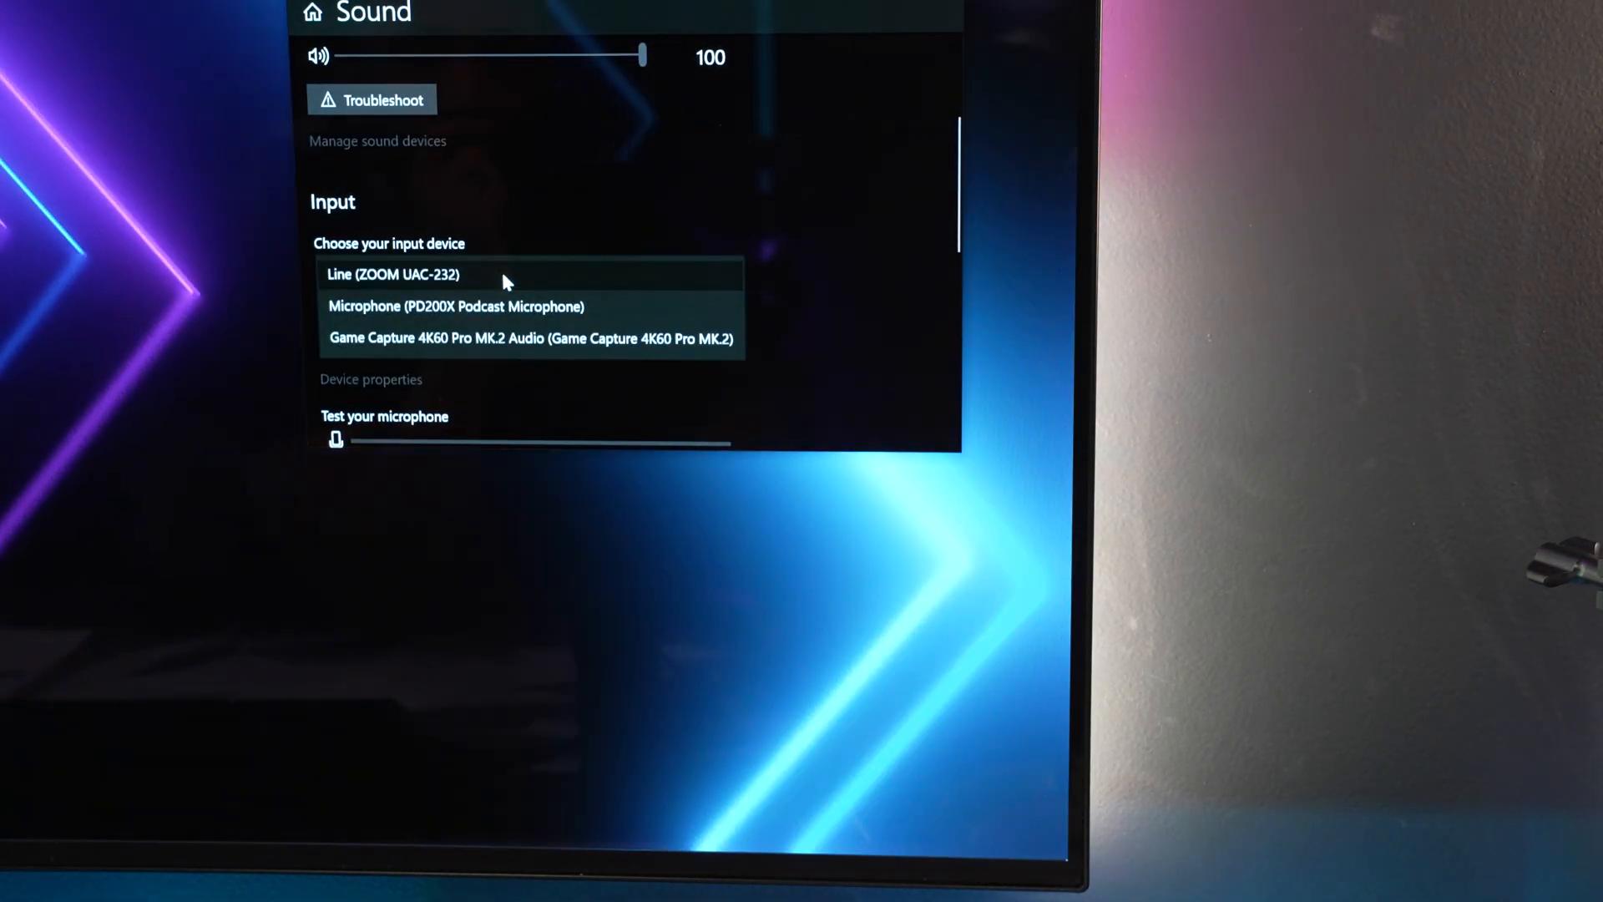
click(392, 274)
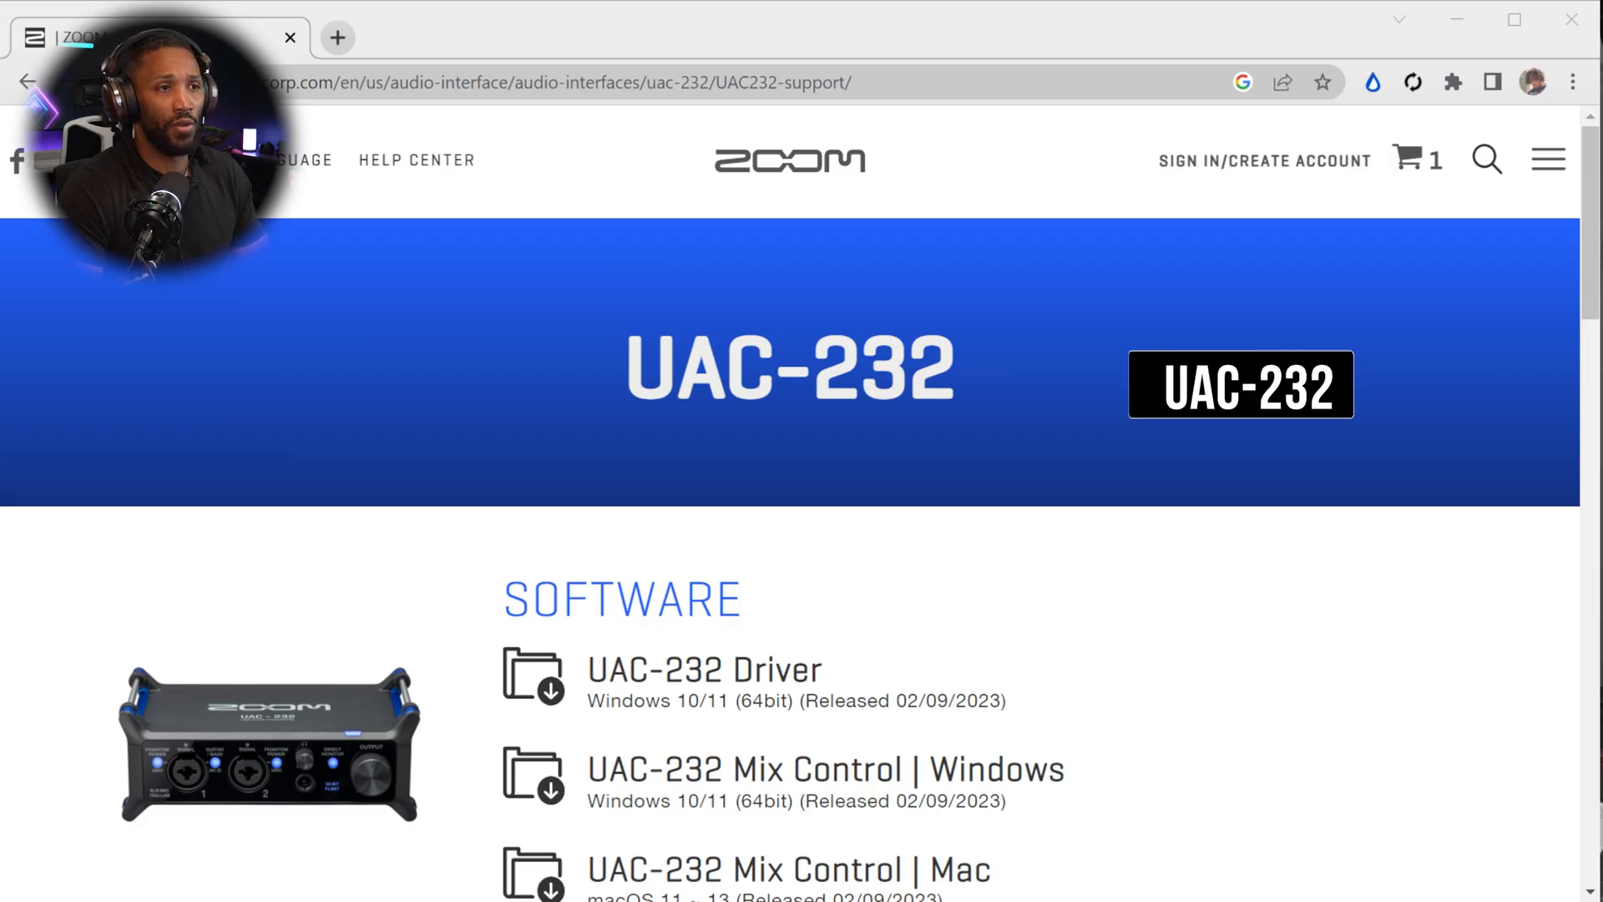
- Download the UAC-232 Driver from the Software section of the Zoom support page
scroll(down, 3)
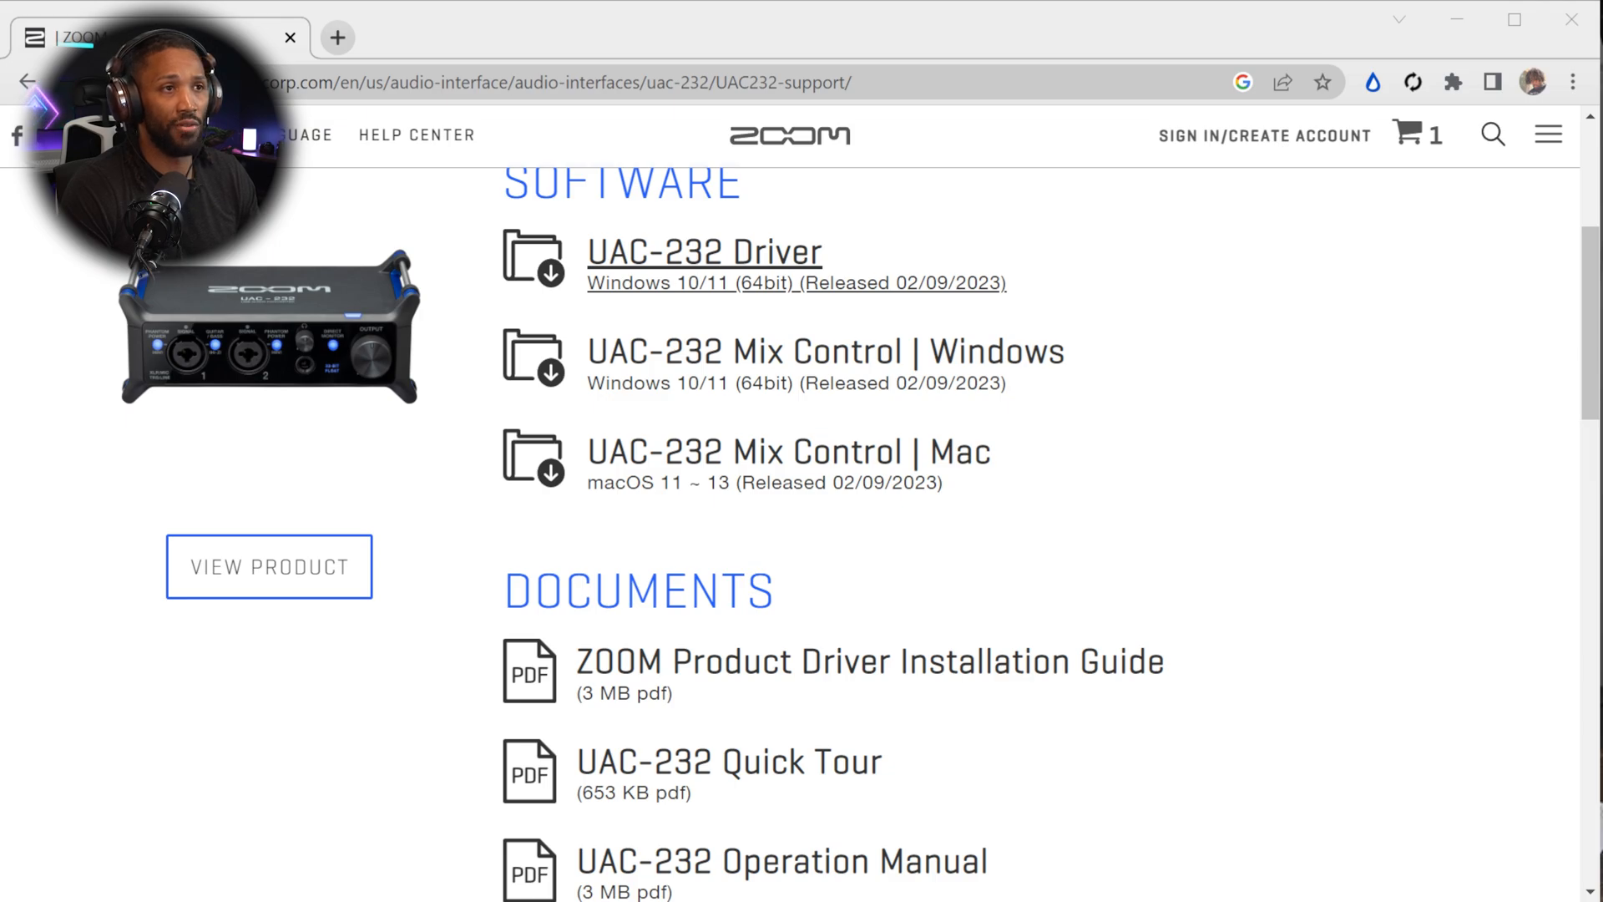
click(703, 252)
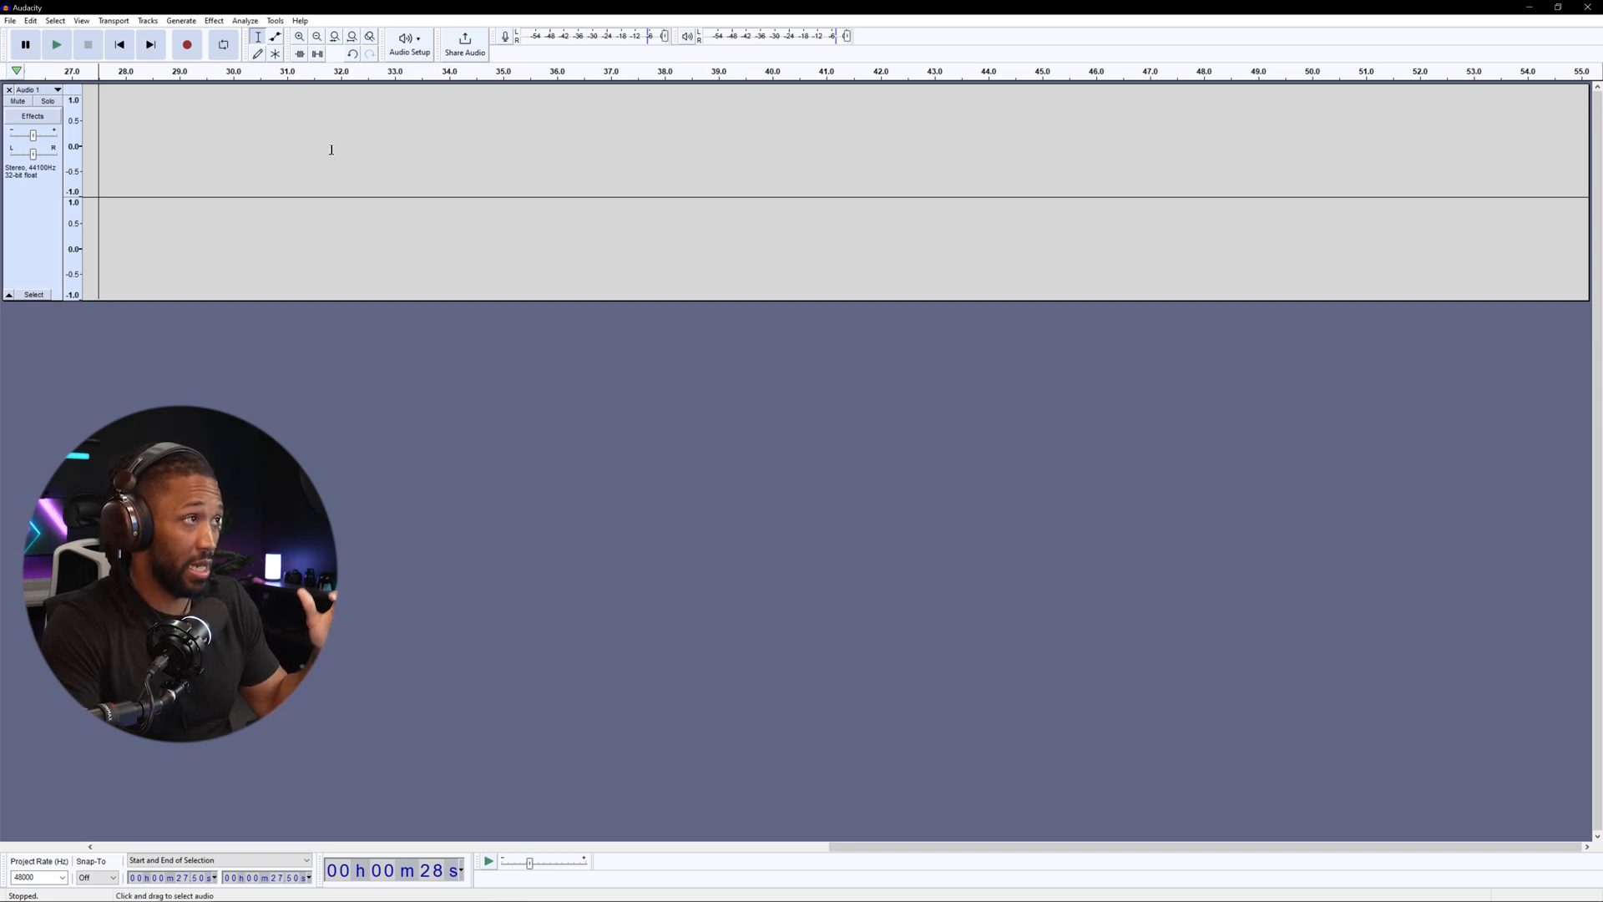
- Record a few seconds of voice on the stereo 32-bit float track, then stop
click(187, 44)
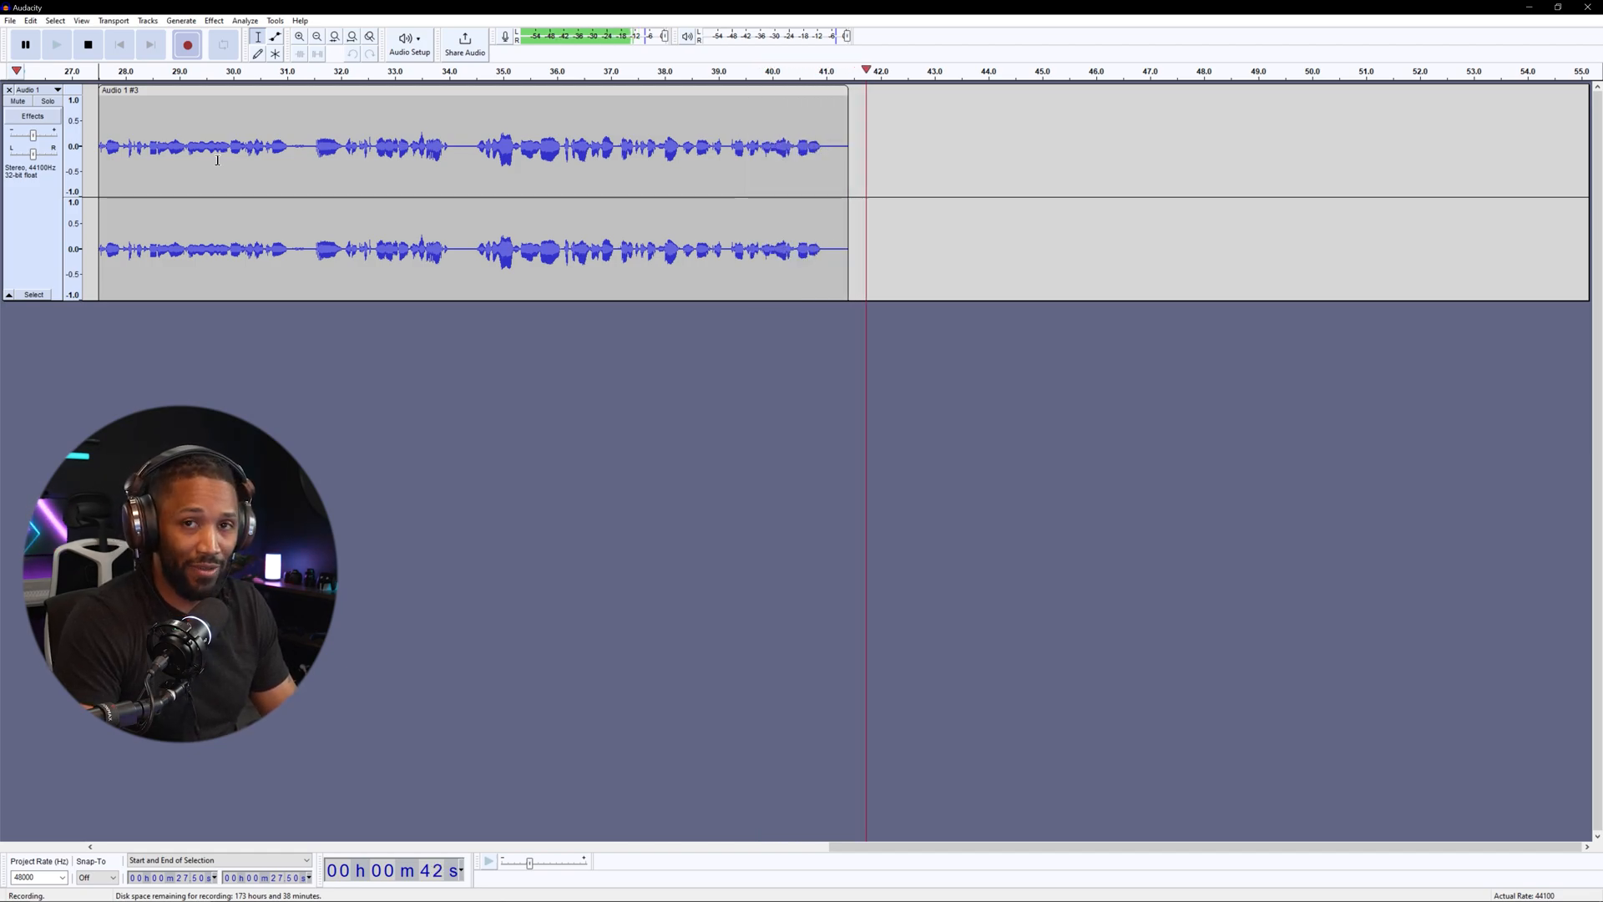
click(87, 43)
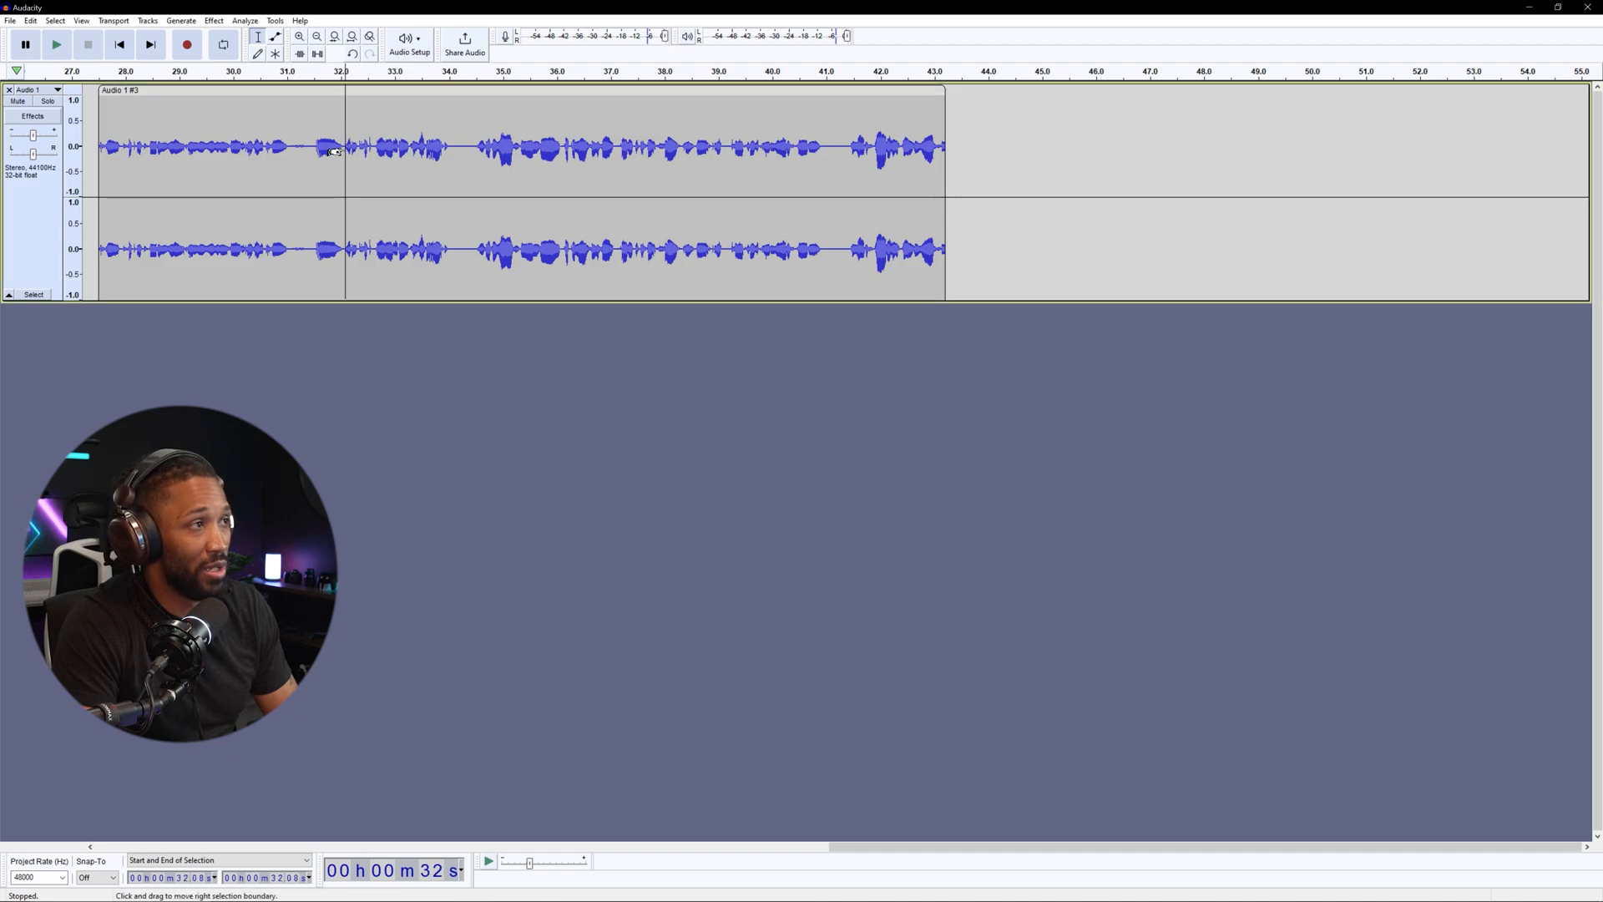
- Amplify the whole take by about 5.8 dB with a new peak amplitude, then play it back
click(214, 20)
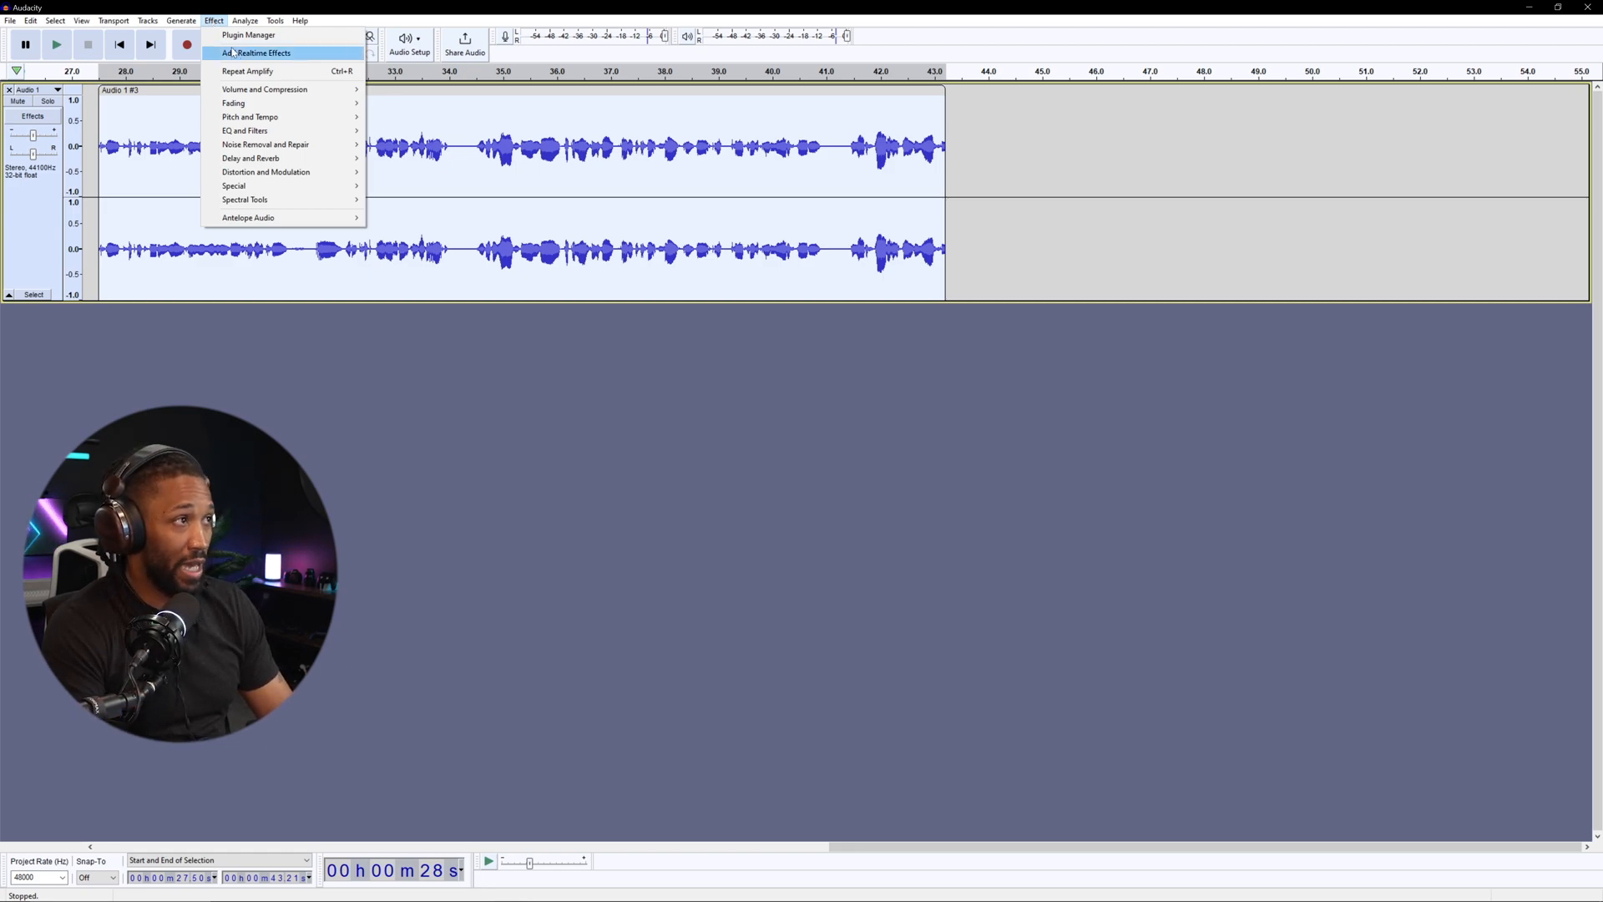
mouse_move(264, 89)
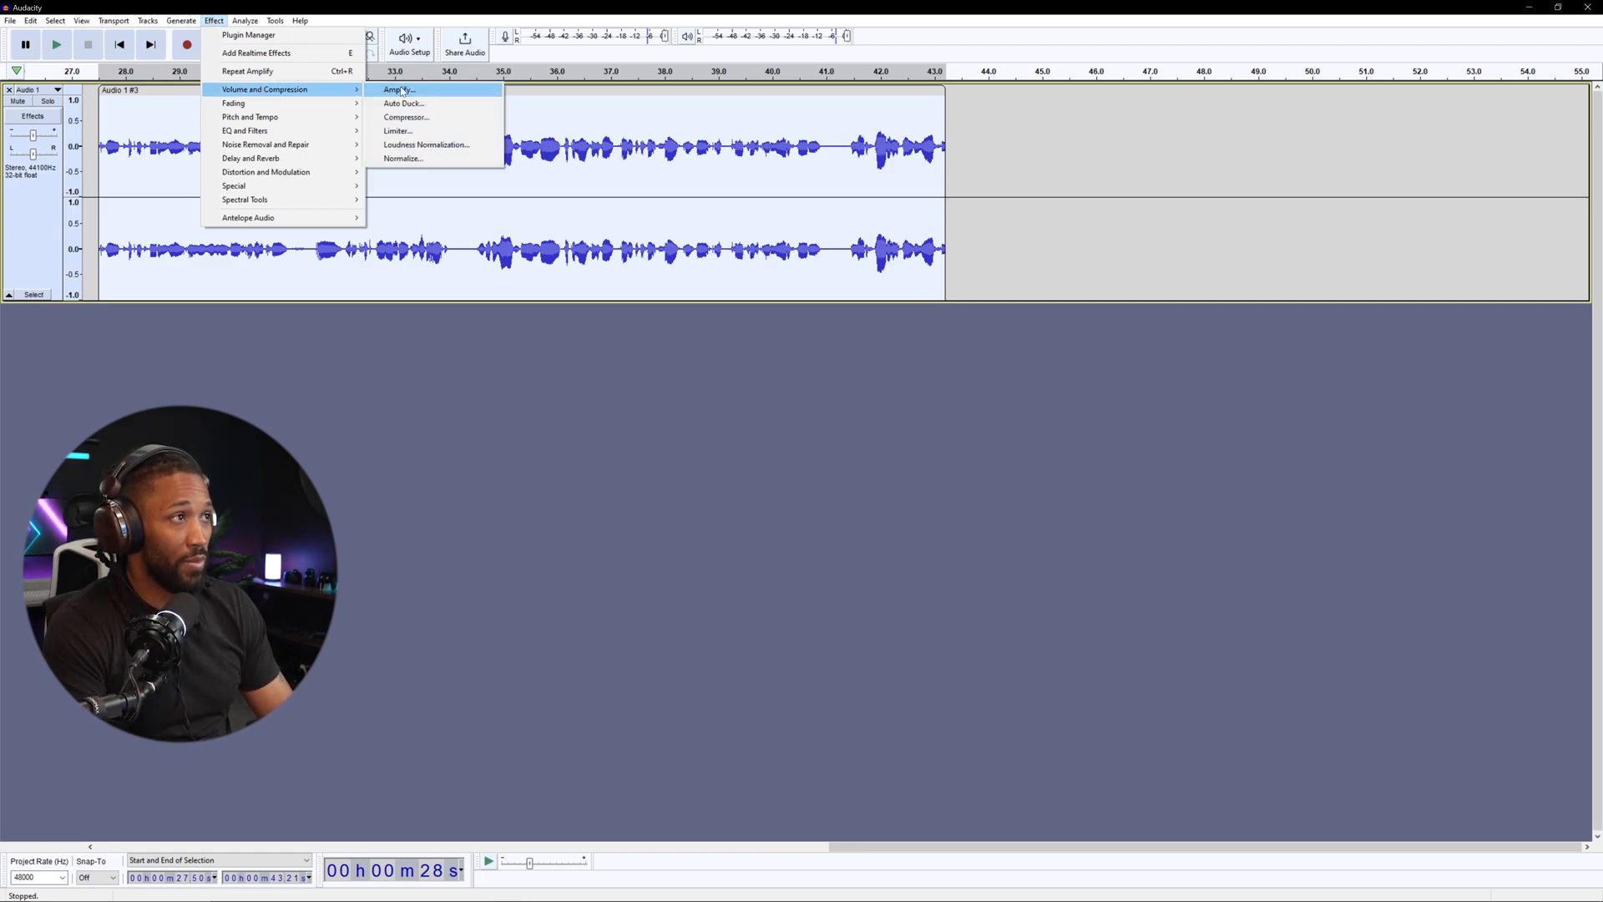
click(397, 91)
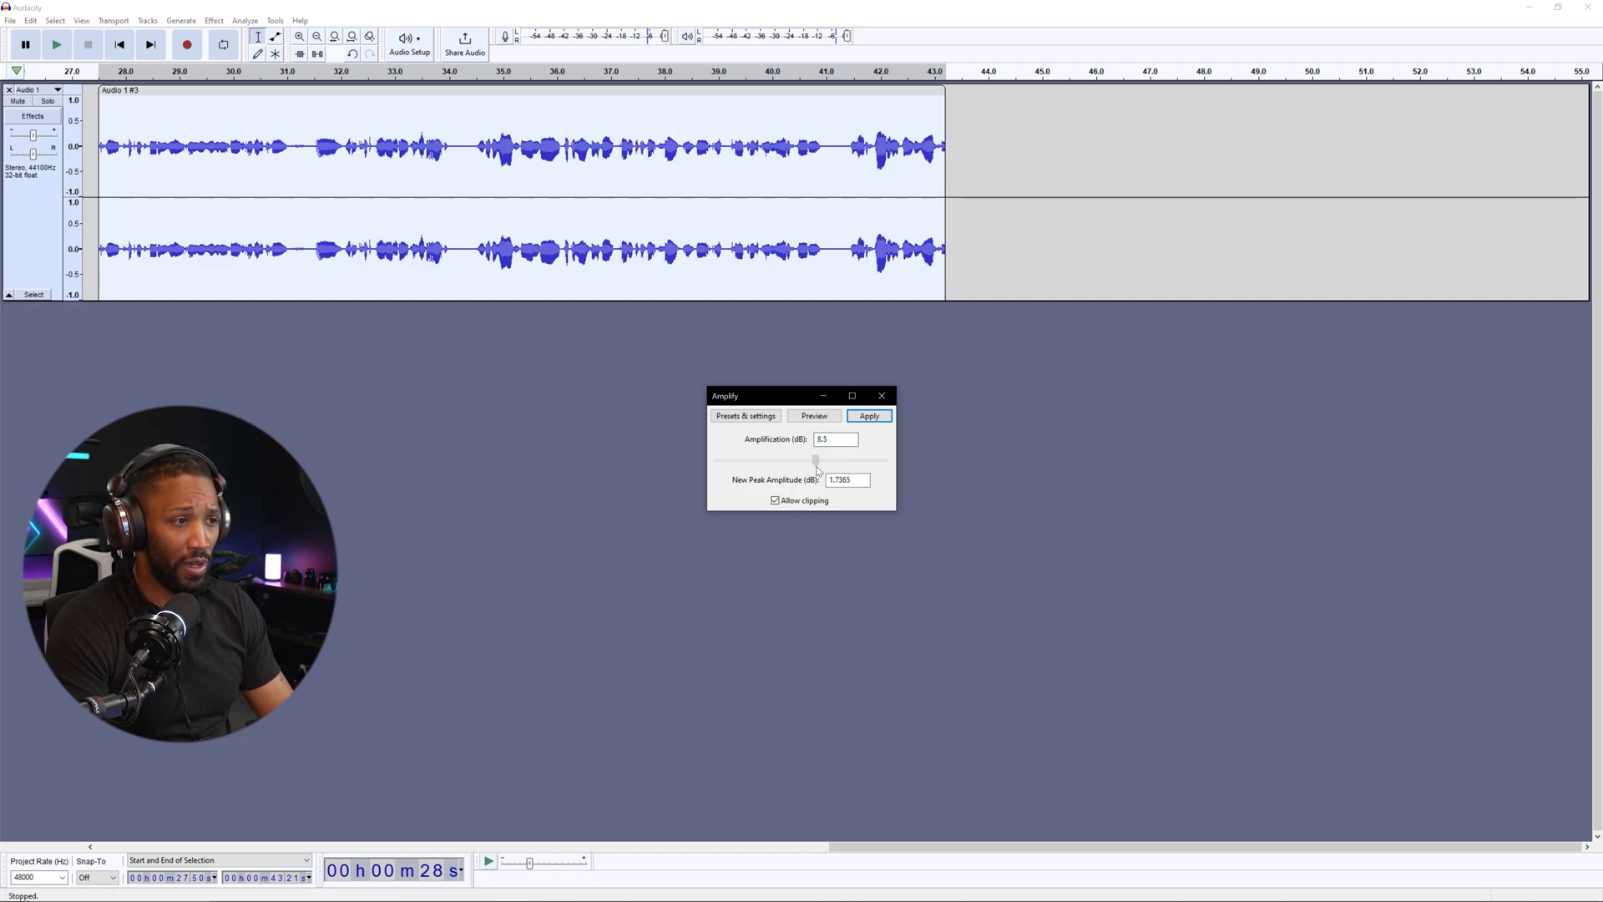
drag(817, 461, 813, 461)
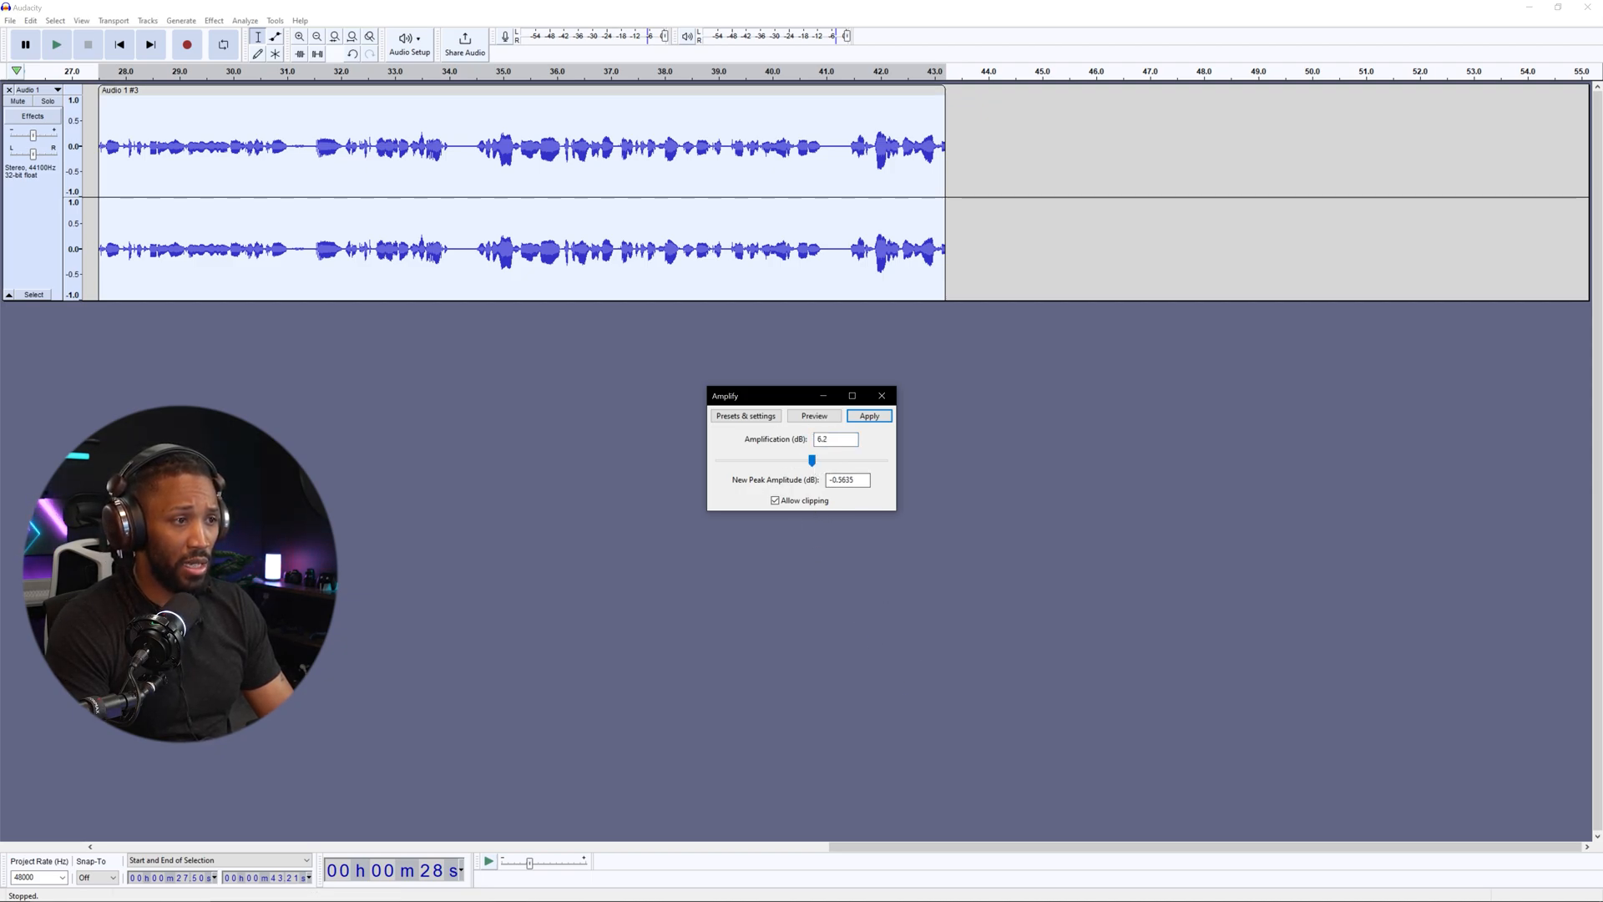
triple_click(845, 479)
text(-3)
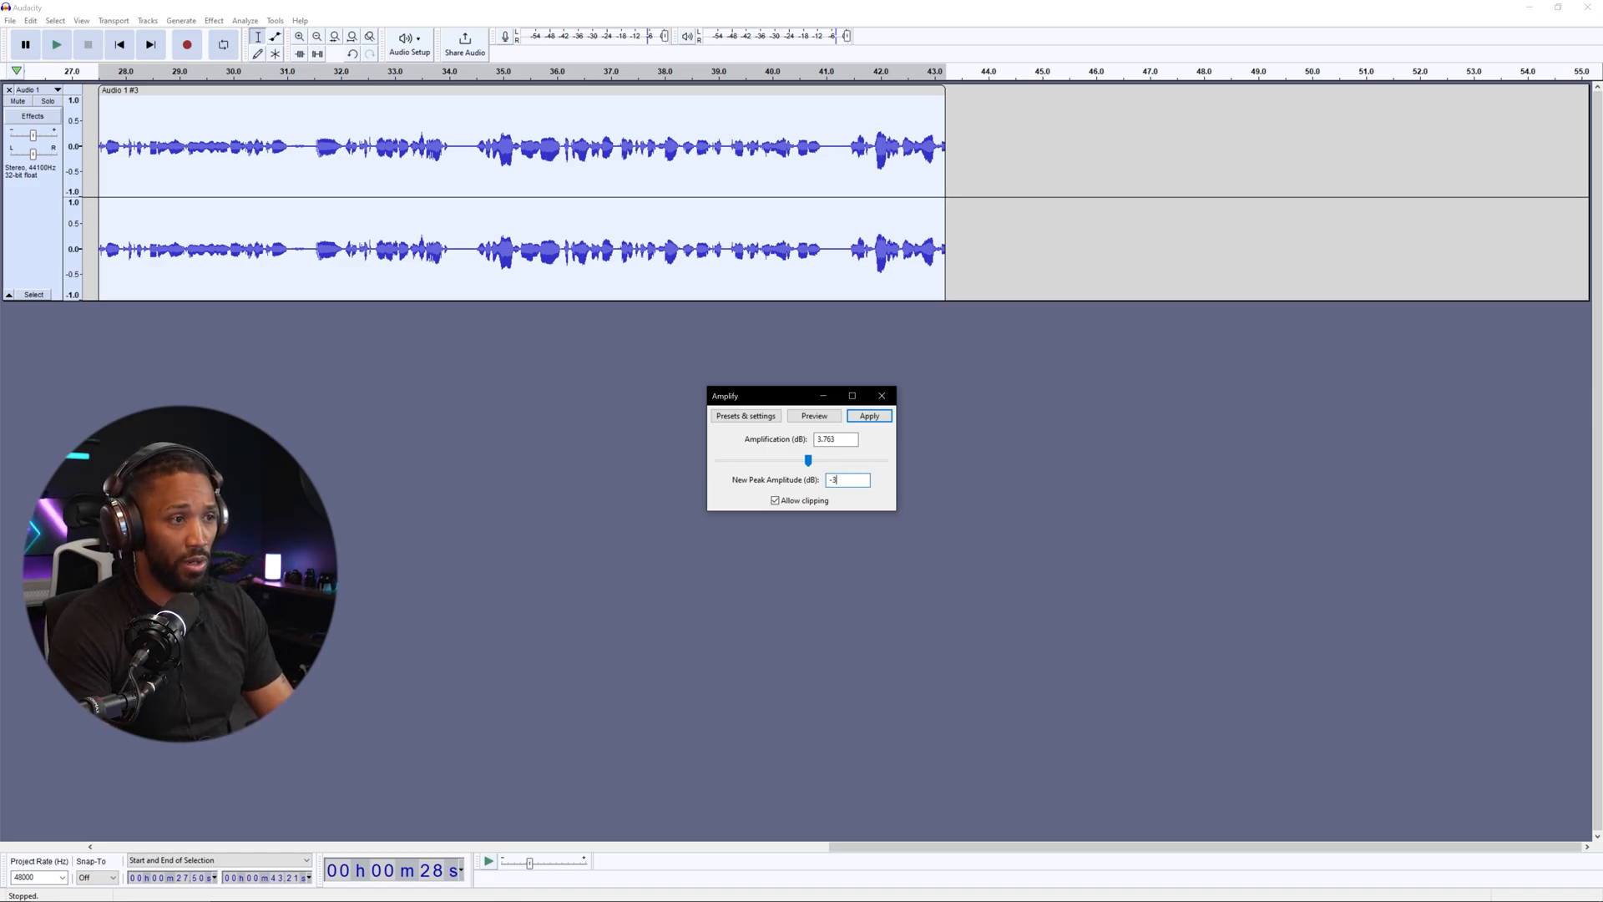
click(868, 416)
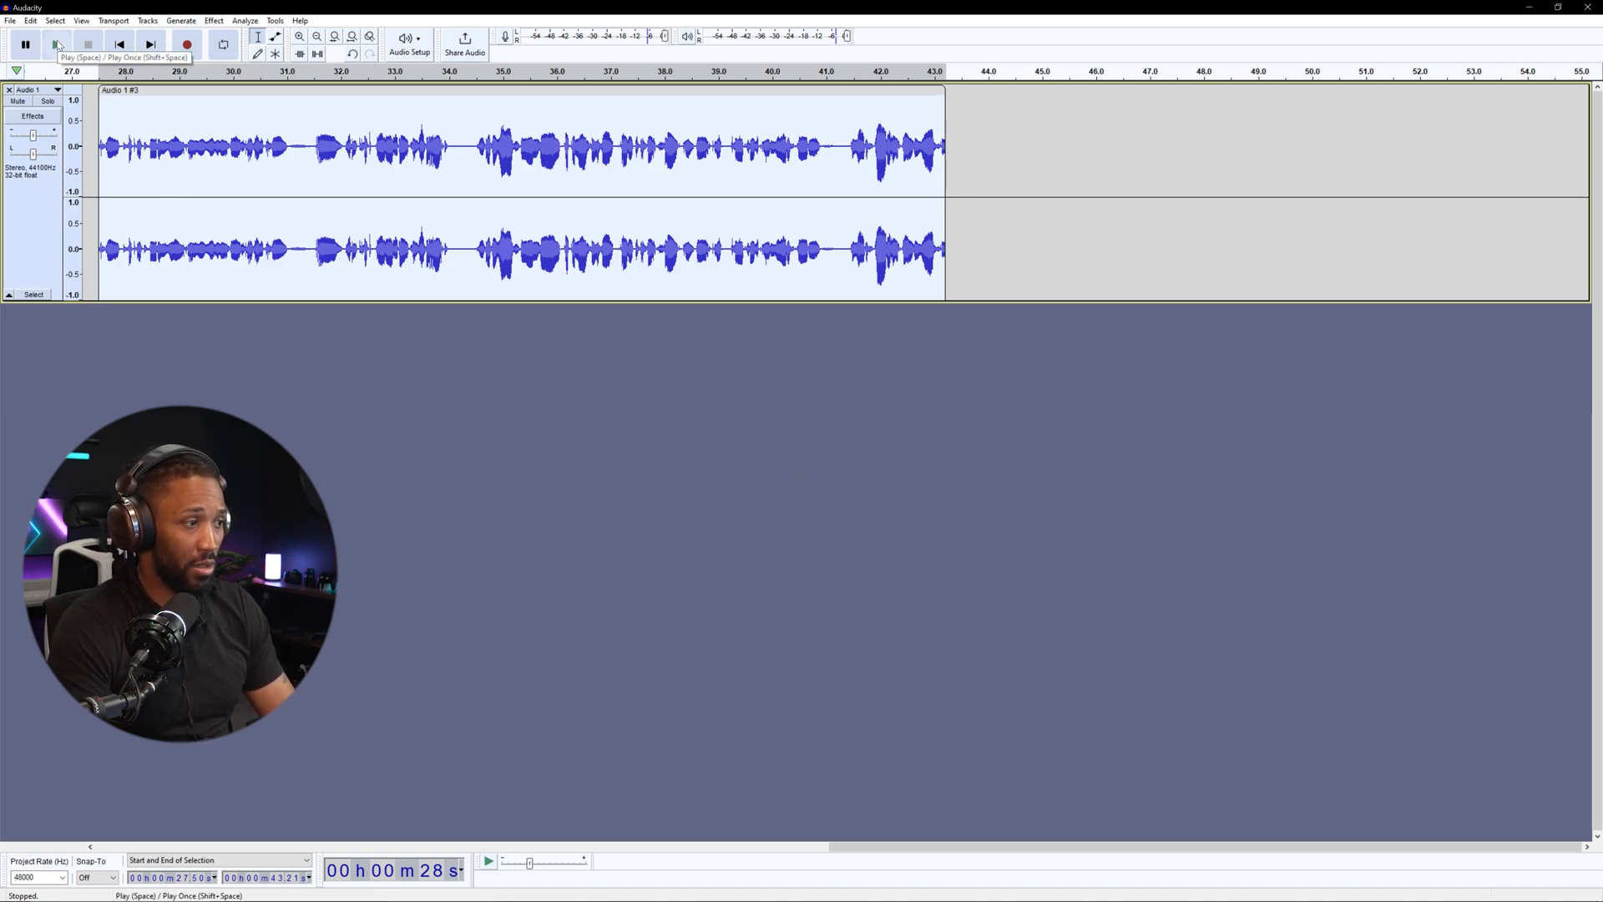
click(57, 44)
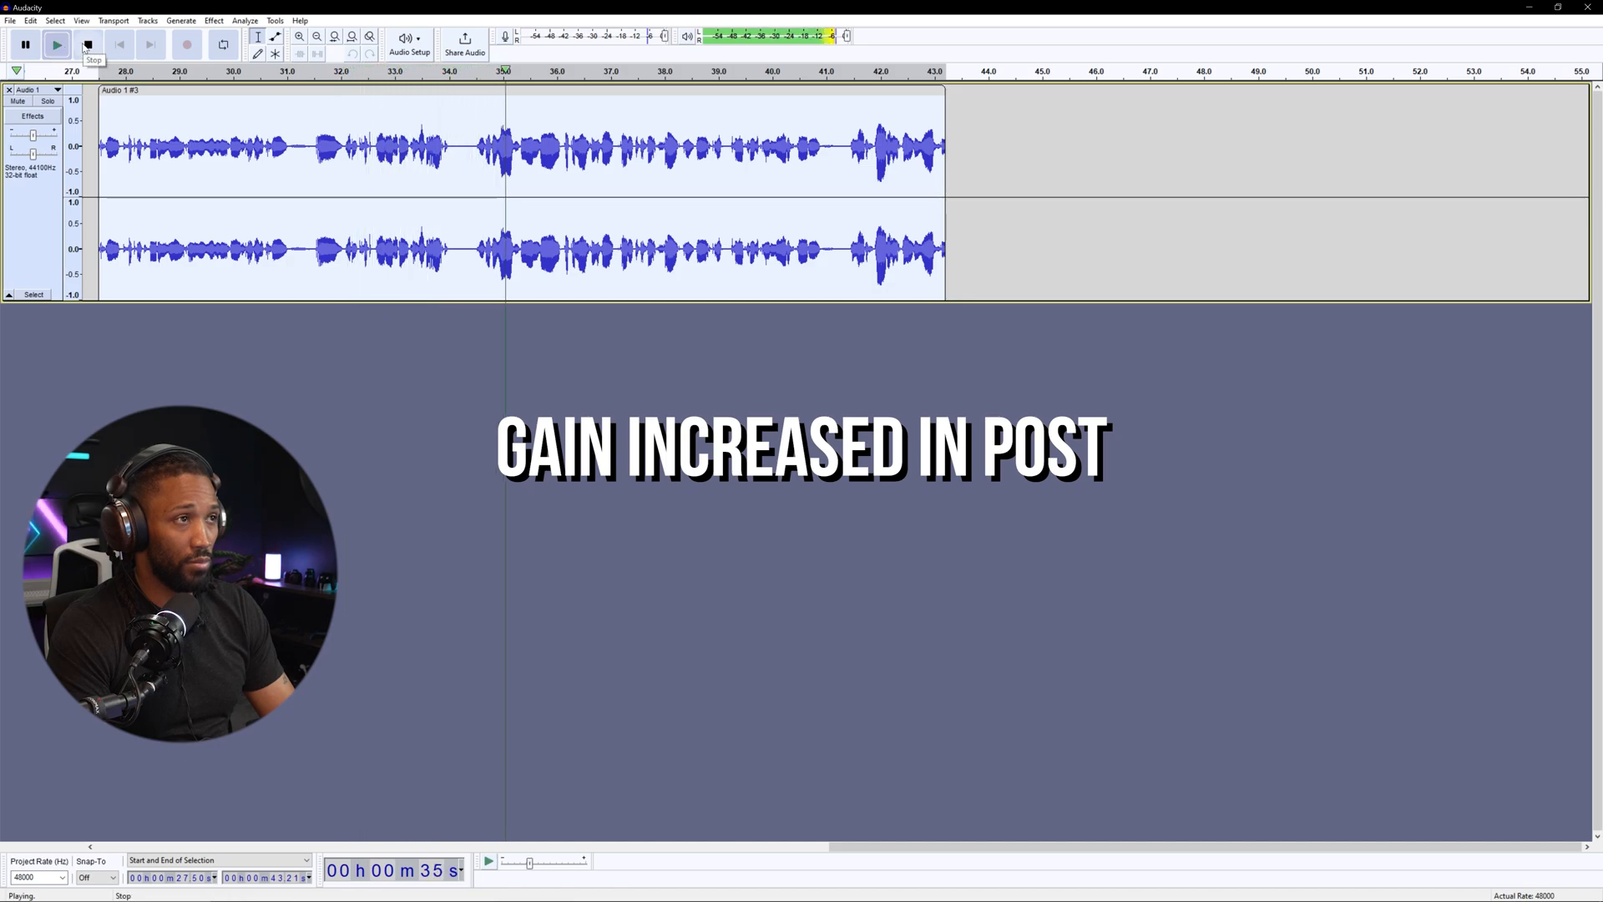
- Amplify the take again to a 0.0 dB new peak amplitude and play the louder result
click(87, 43)
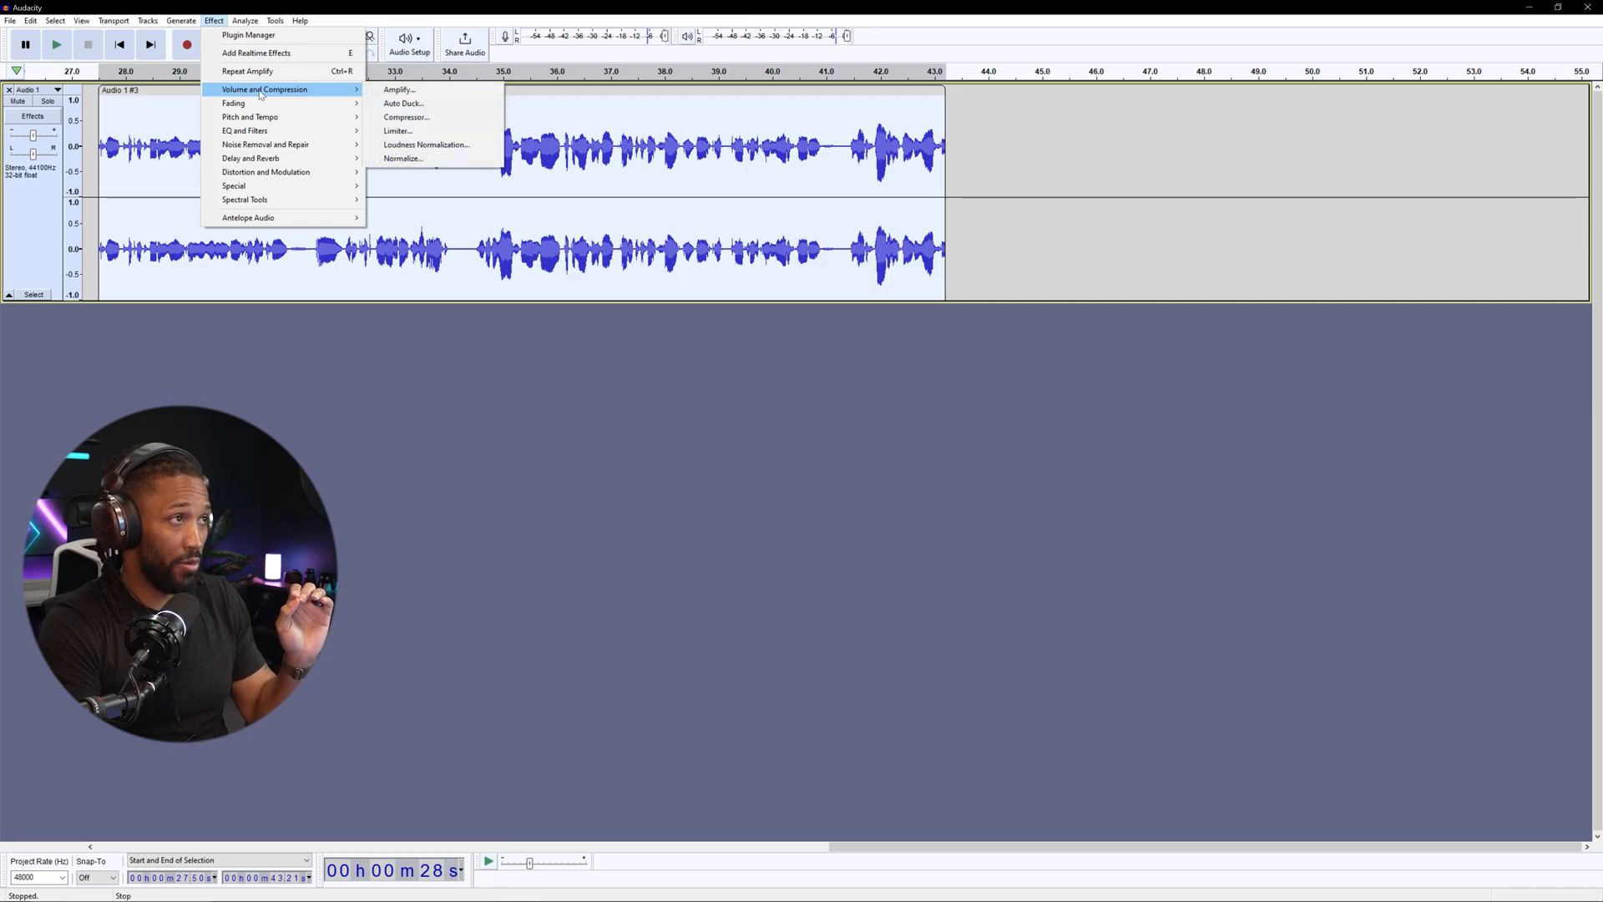
click(399, 90)
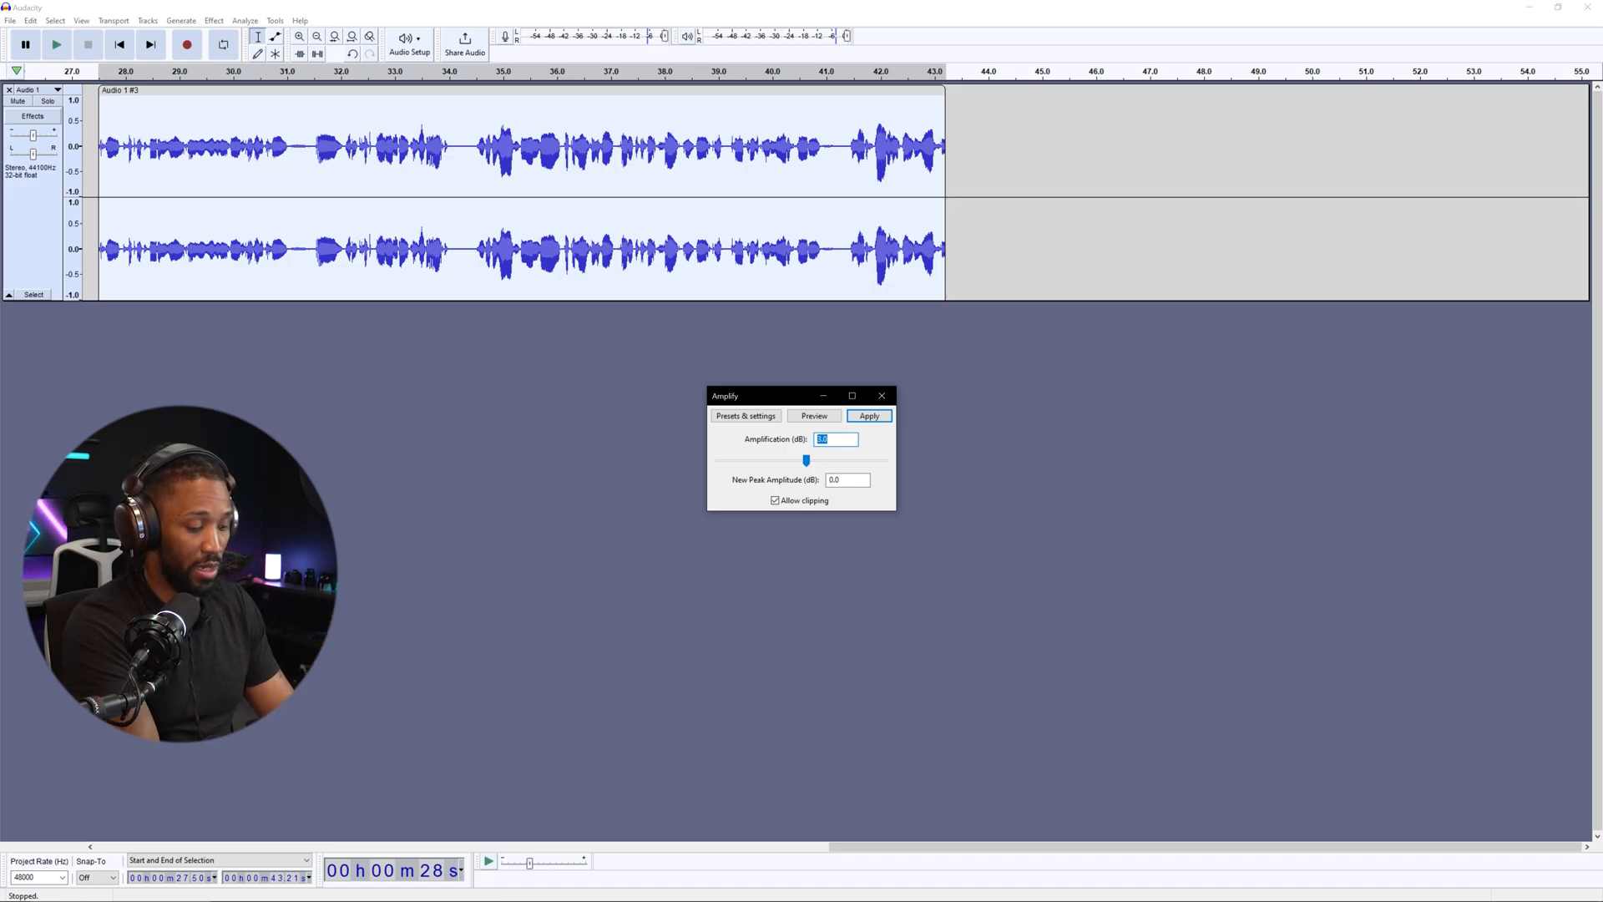
click(869, 416)
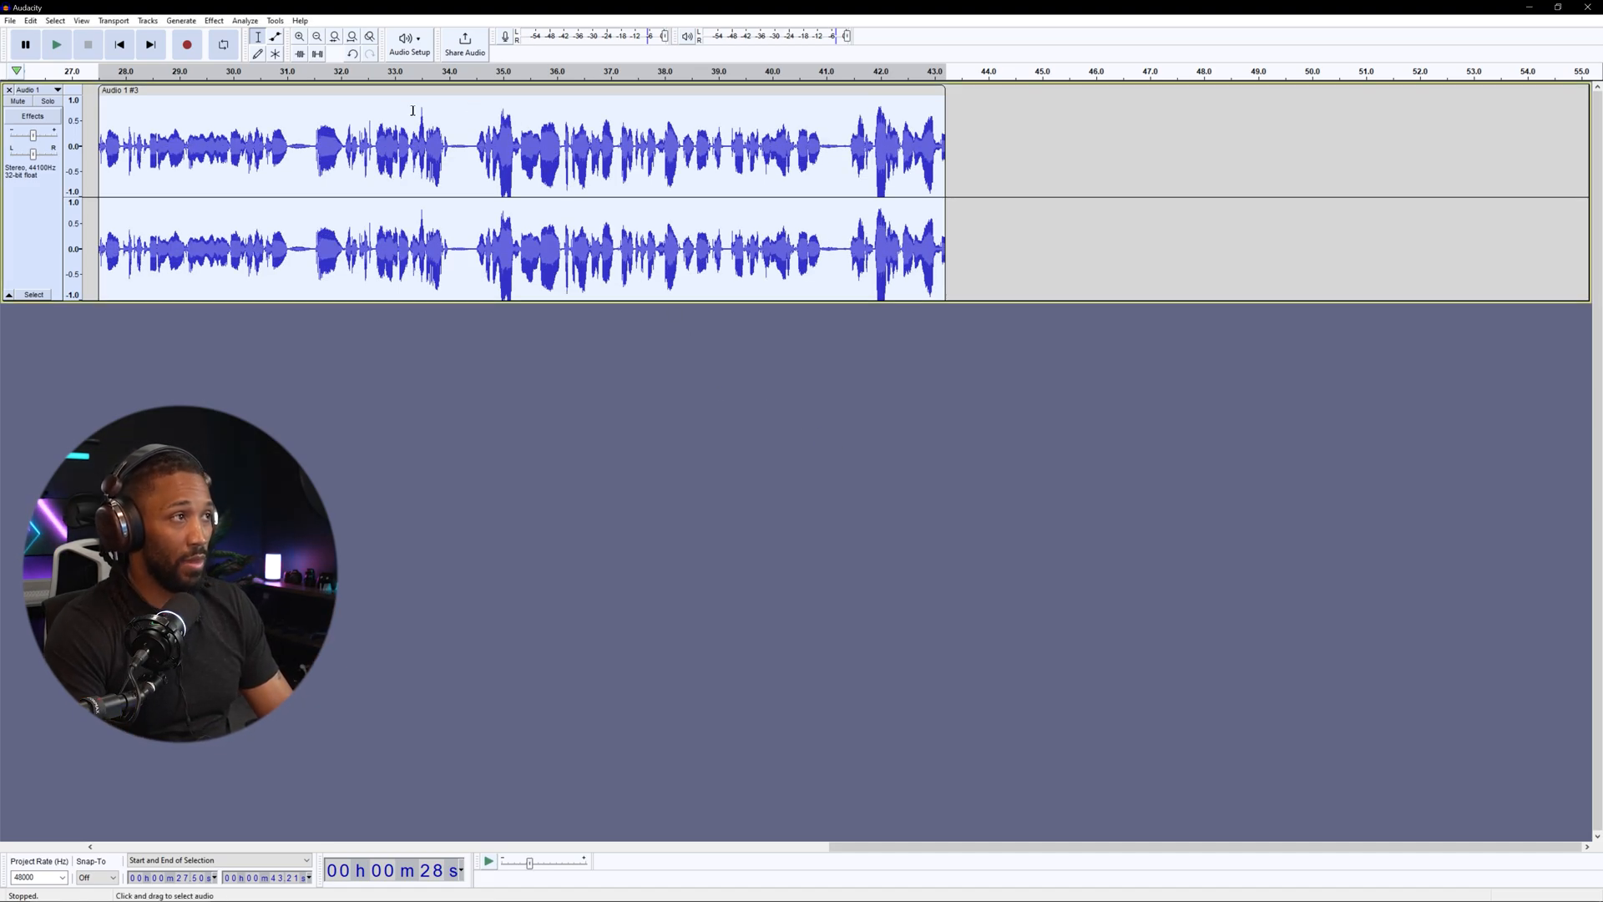
click(57, 43)
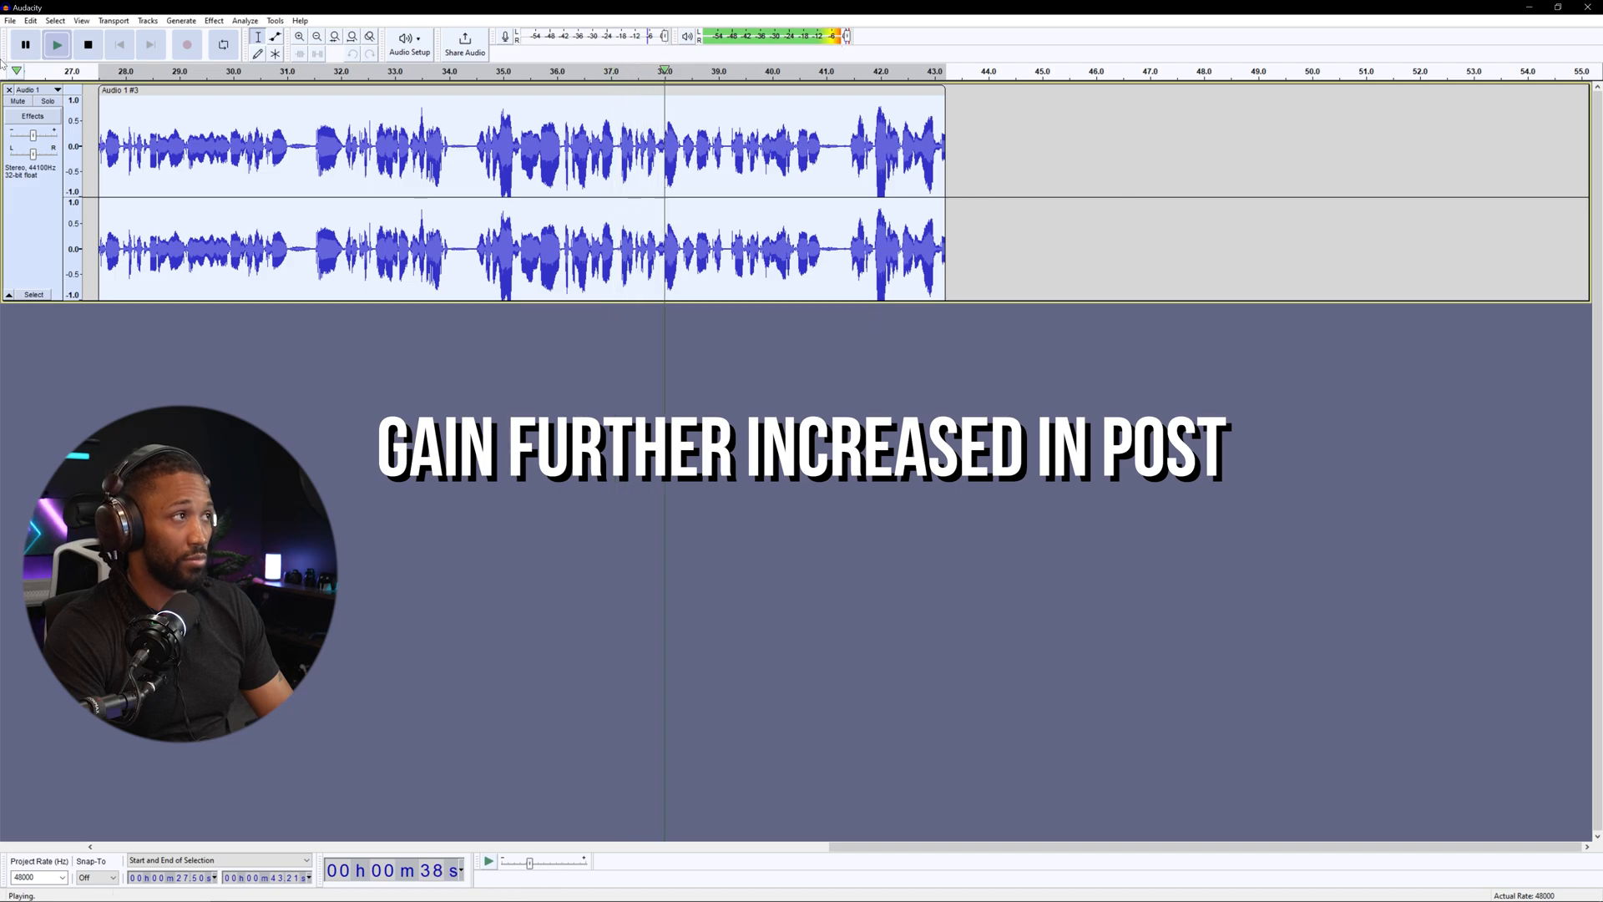
- Play back the over-amplified, clipping recording and stop
click(87, 43)
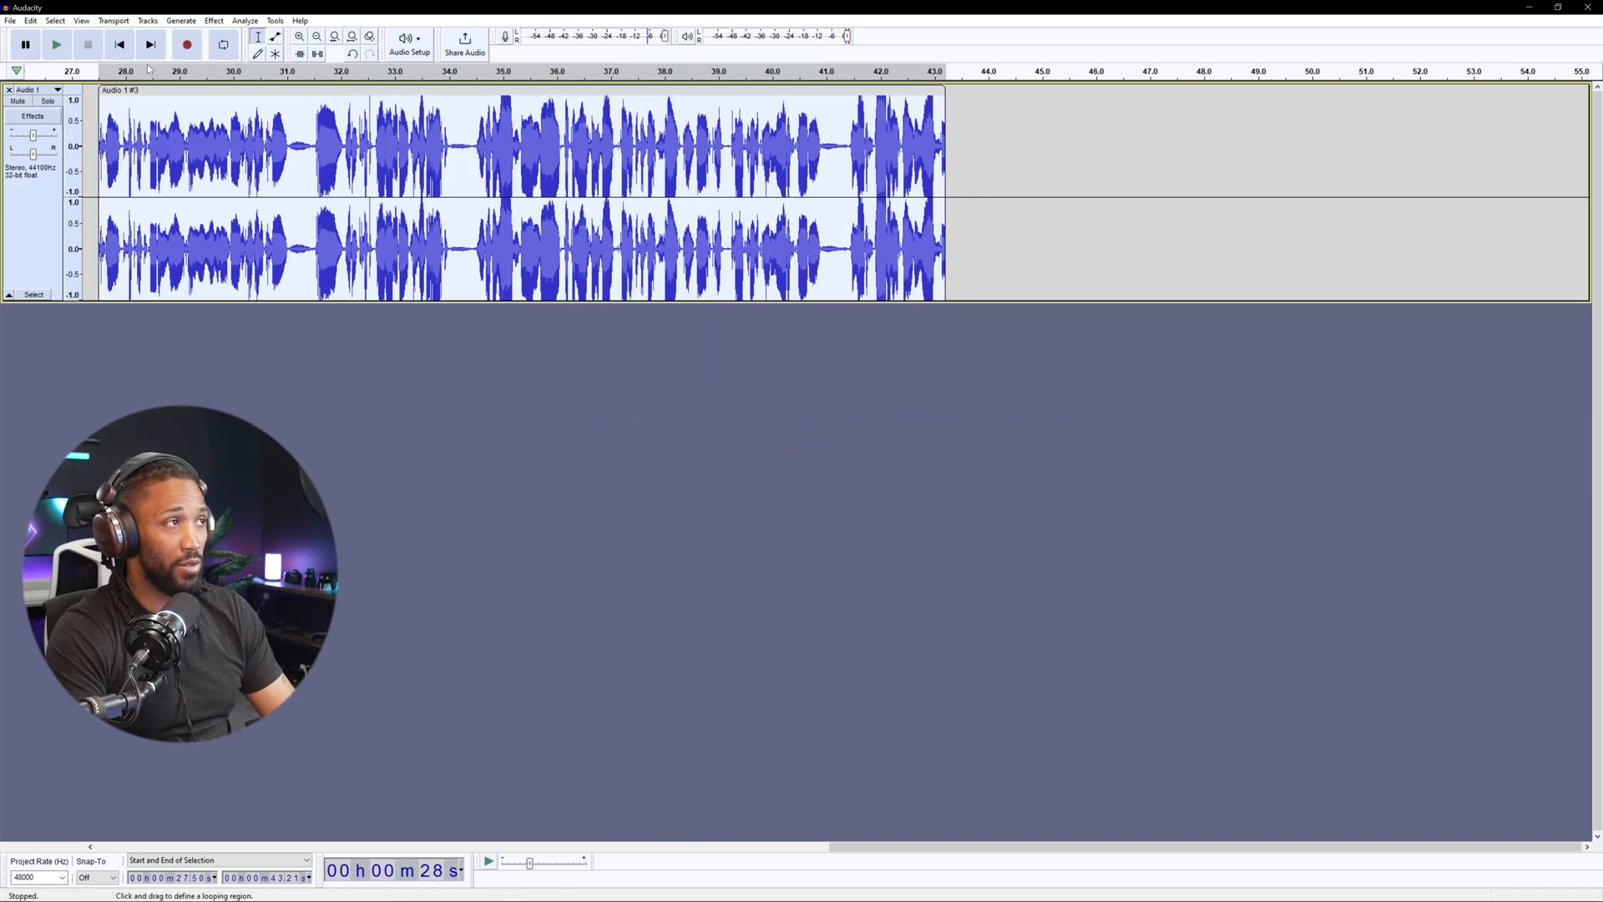
click(56, 43)
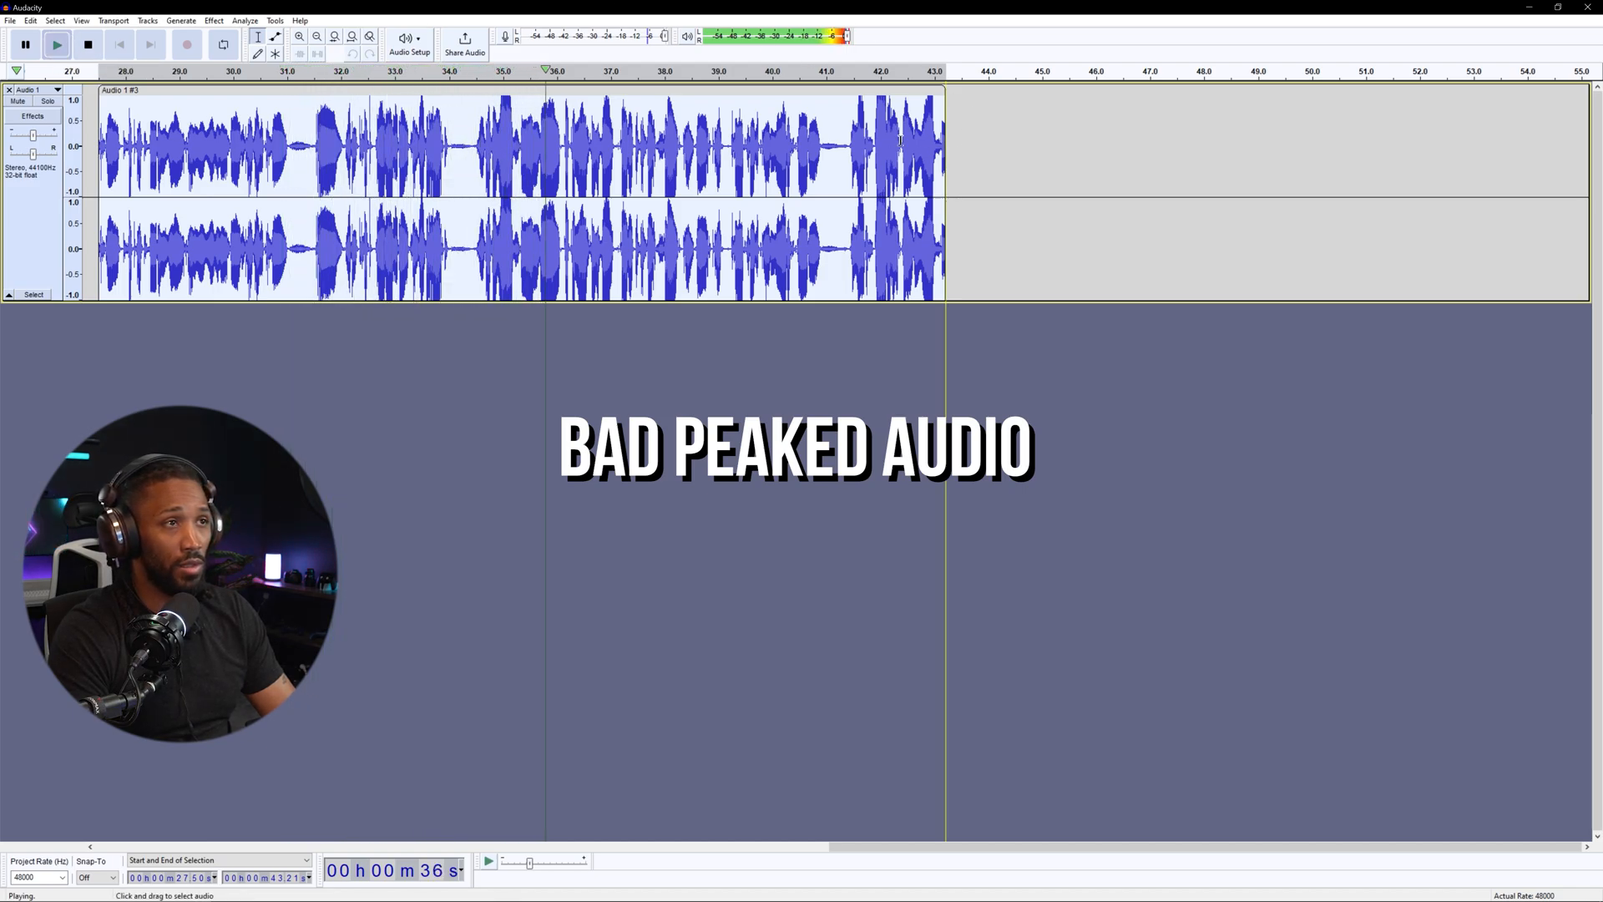
click(87, 43)
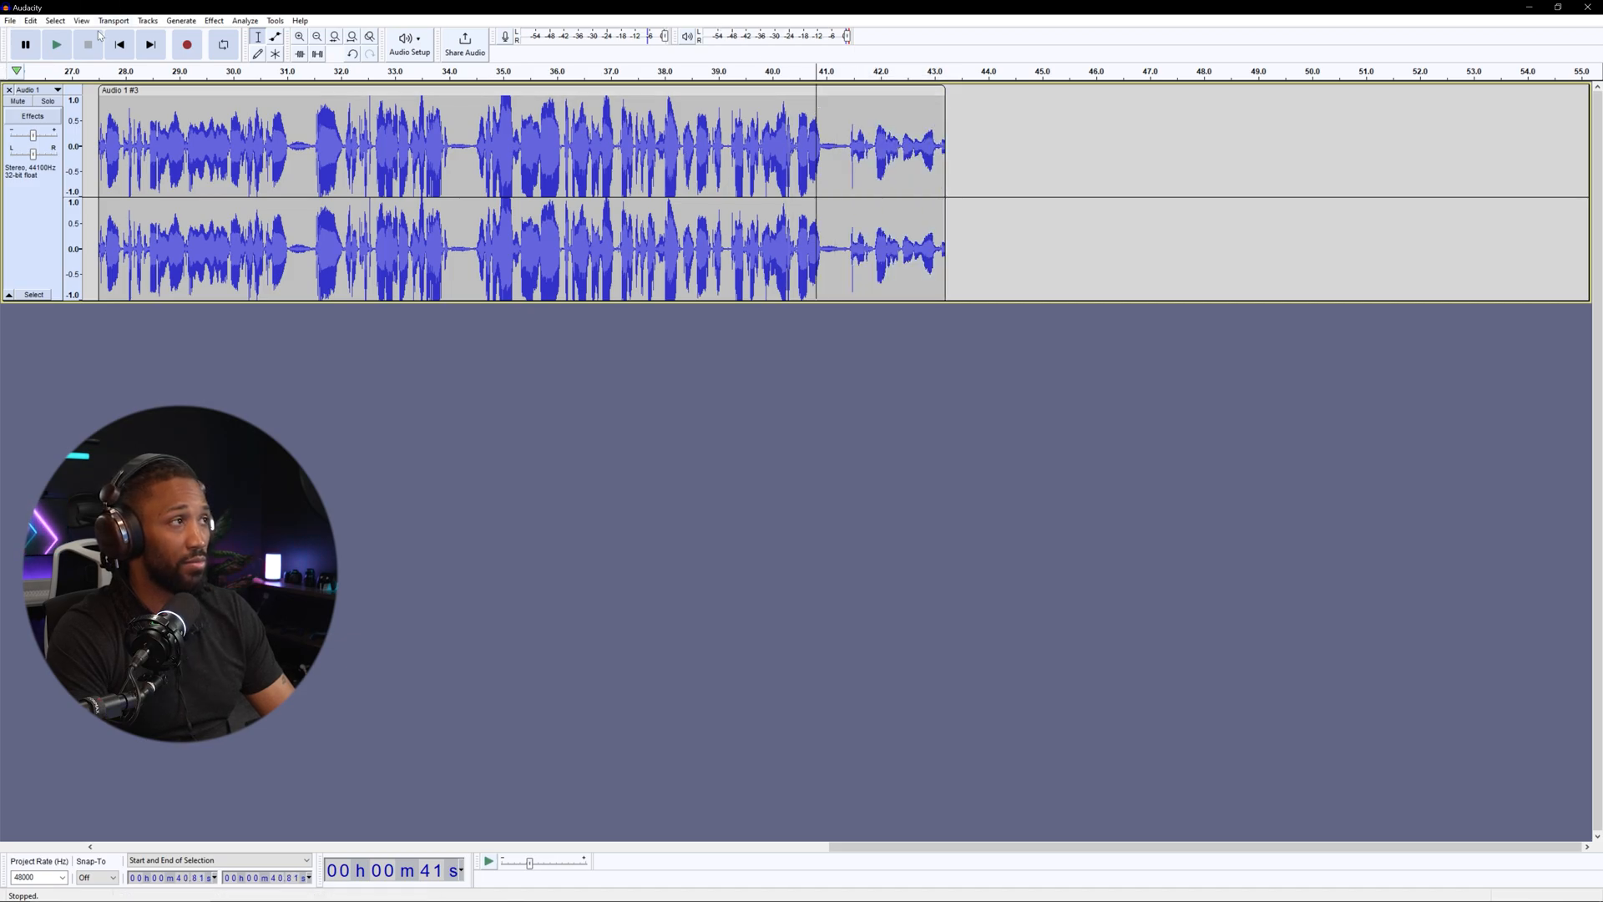
- Audition the quieted ending, then select a portion of the loud audio
click(57, 43)
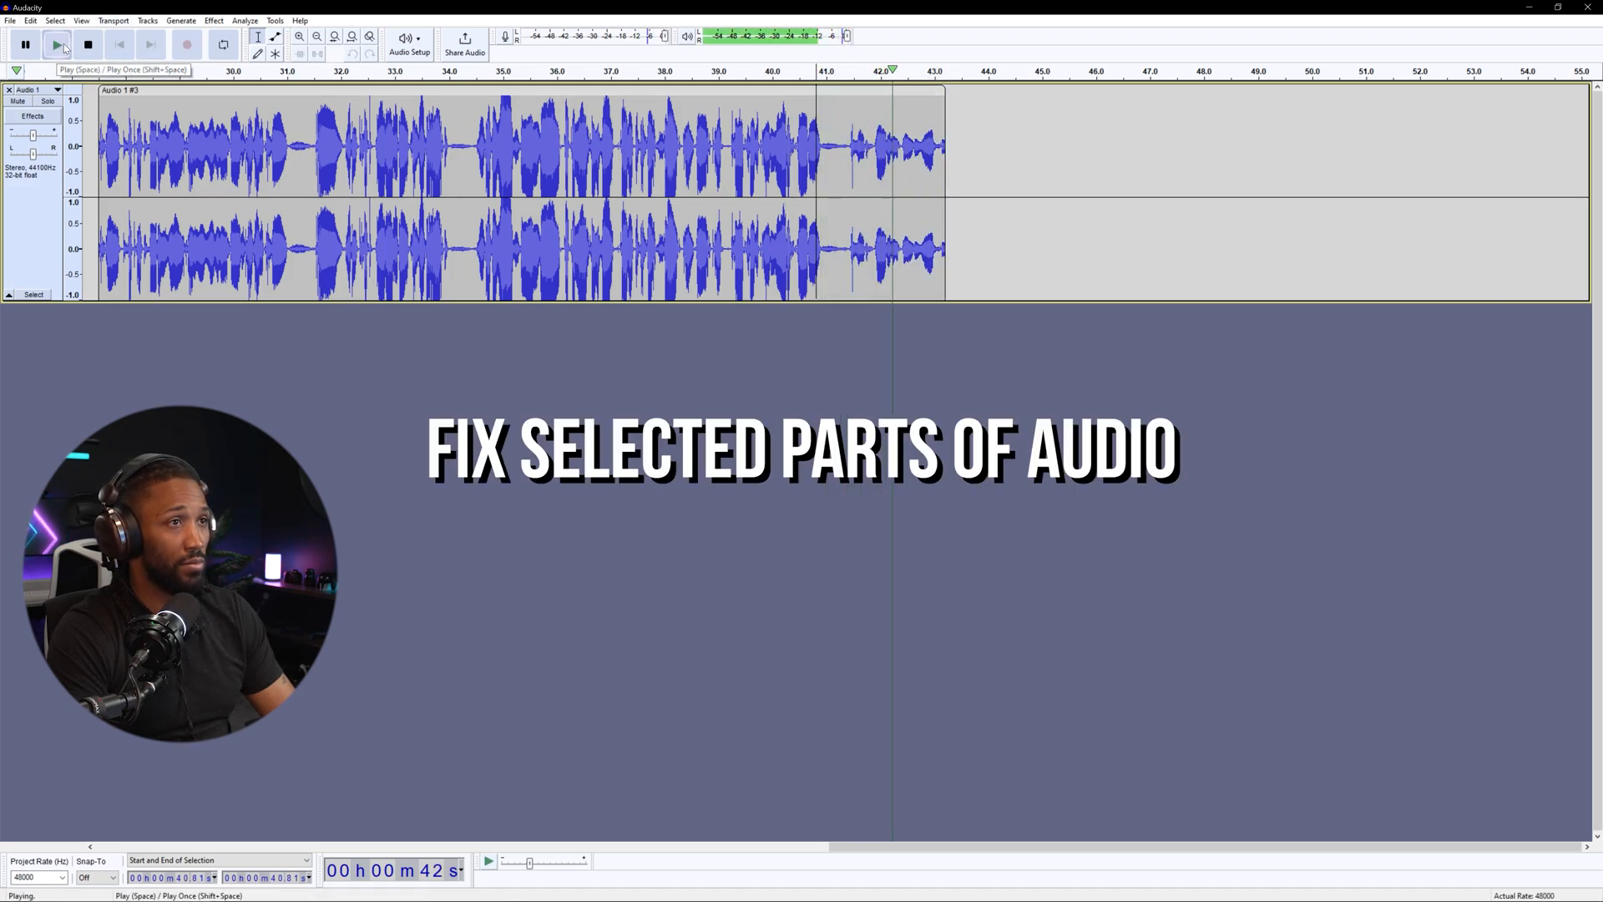
click(87, 44)
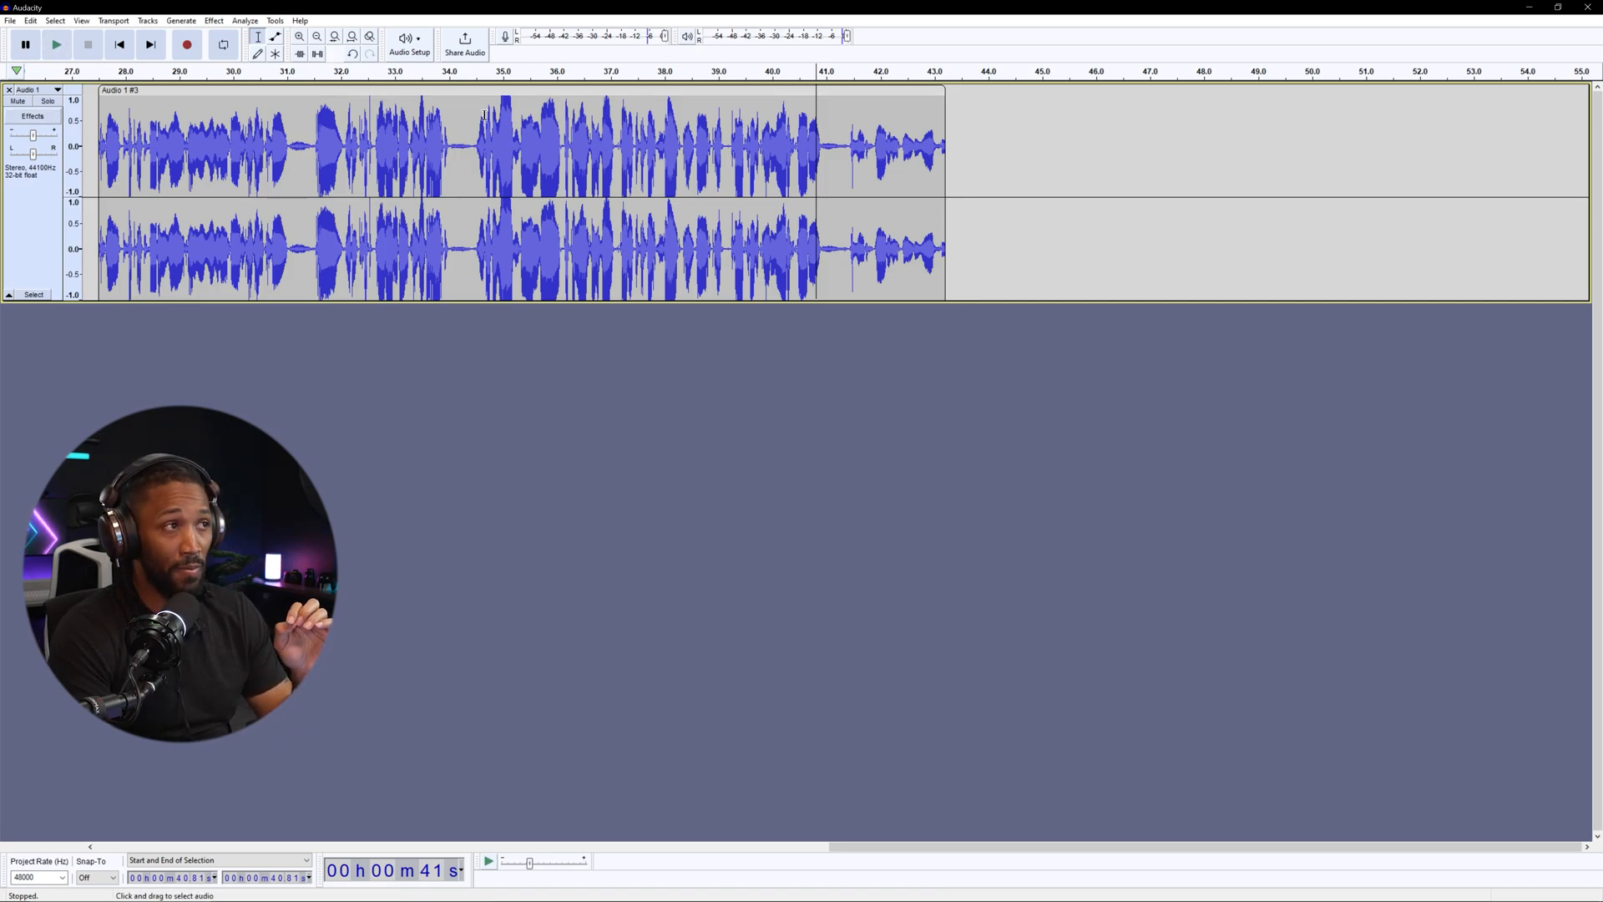
drag(473, 144, 627, 143)
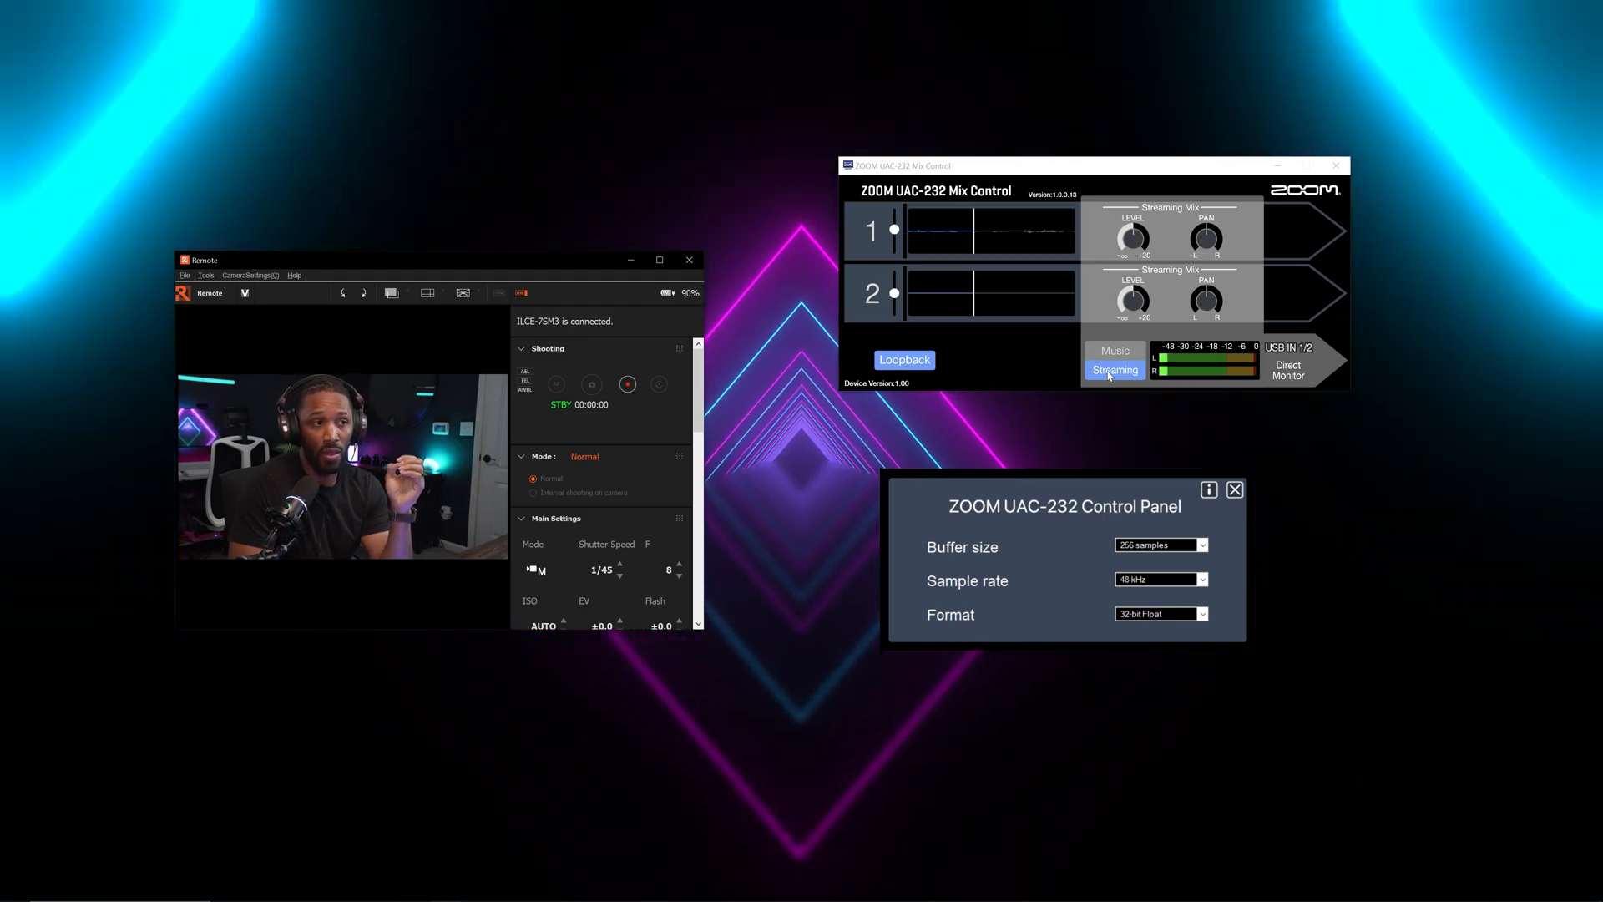
- Toggle Streaming and Music modes, ending on Music with separate USB IN1/IN2 direct monitor mixes
click(1114, 353)
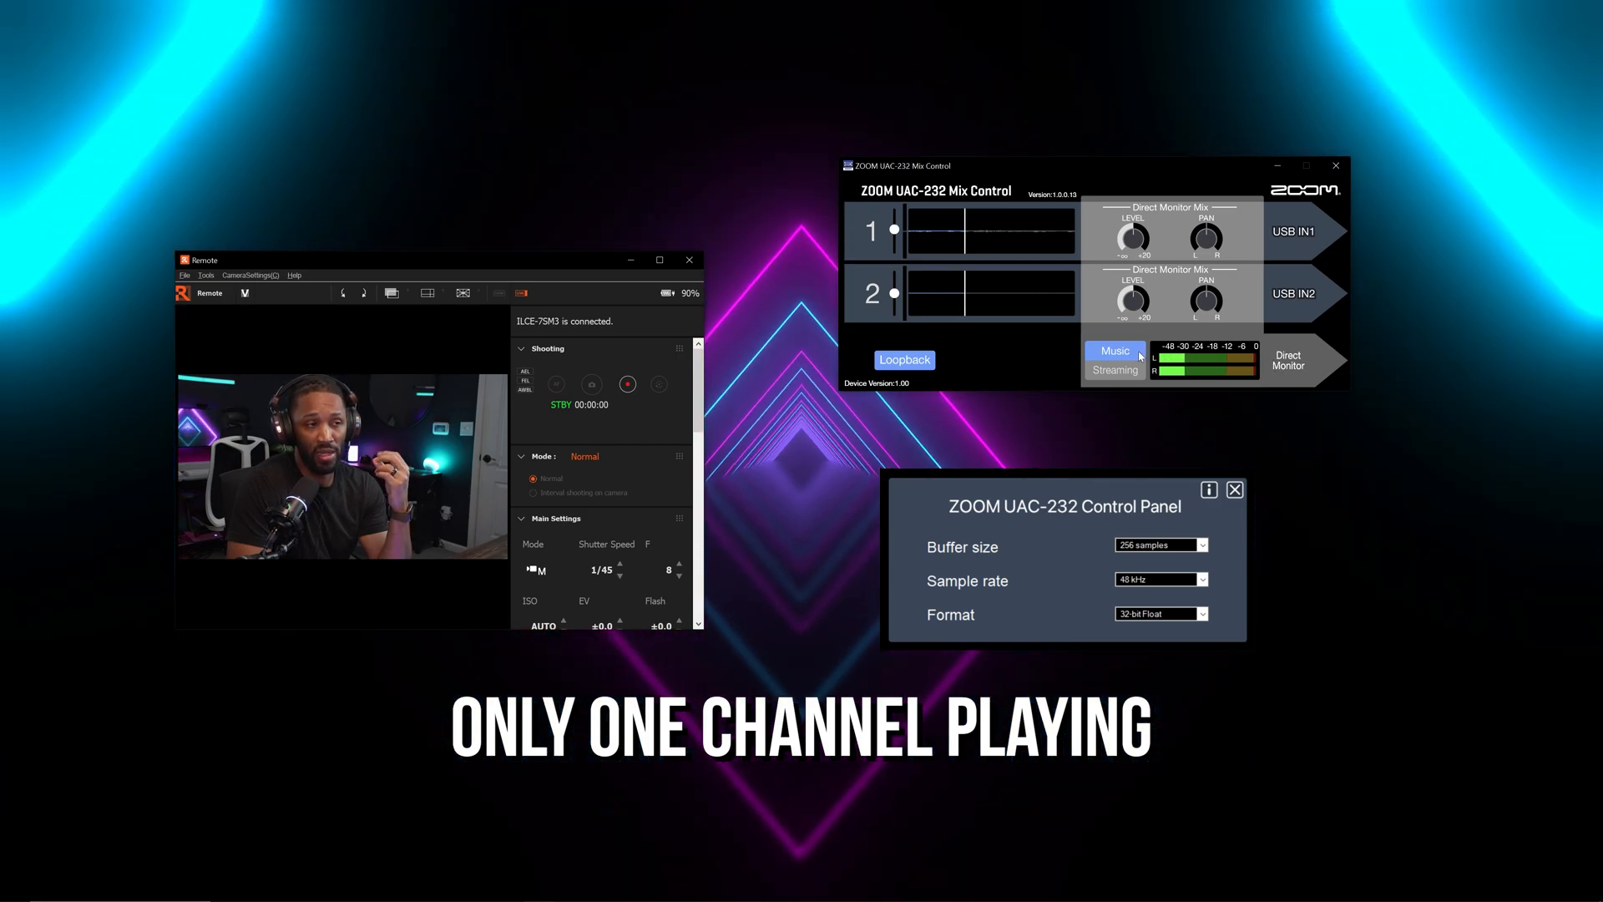
click(1114, 369)
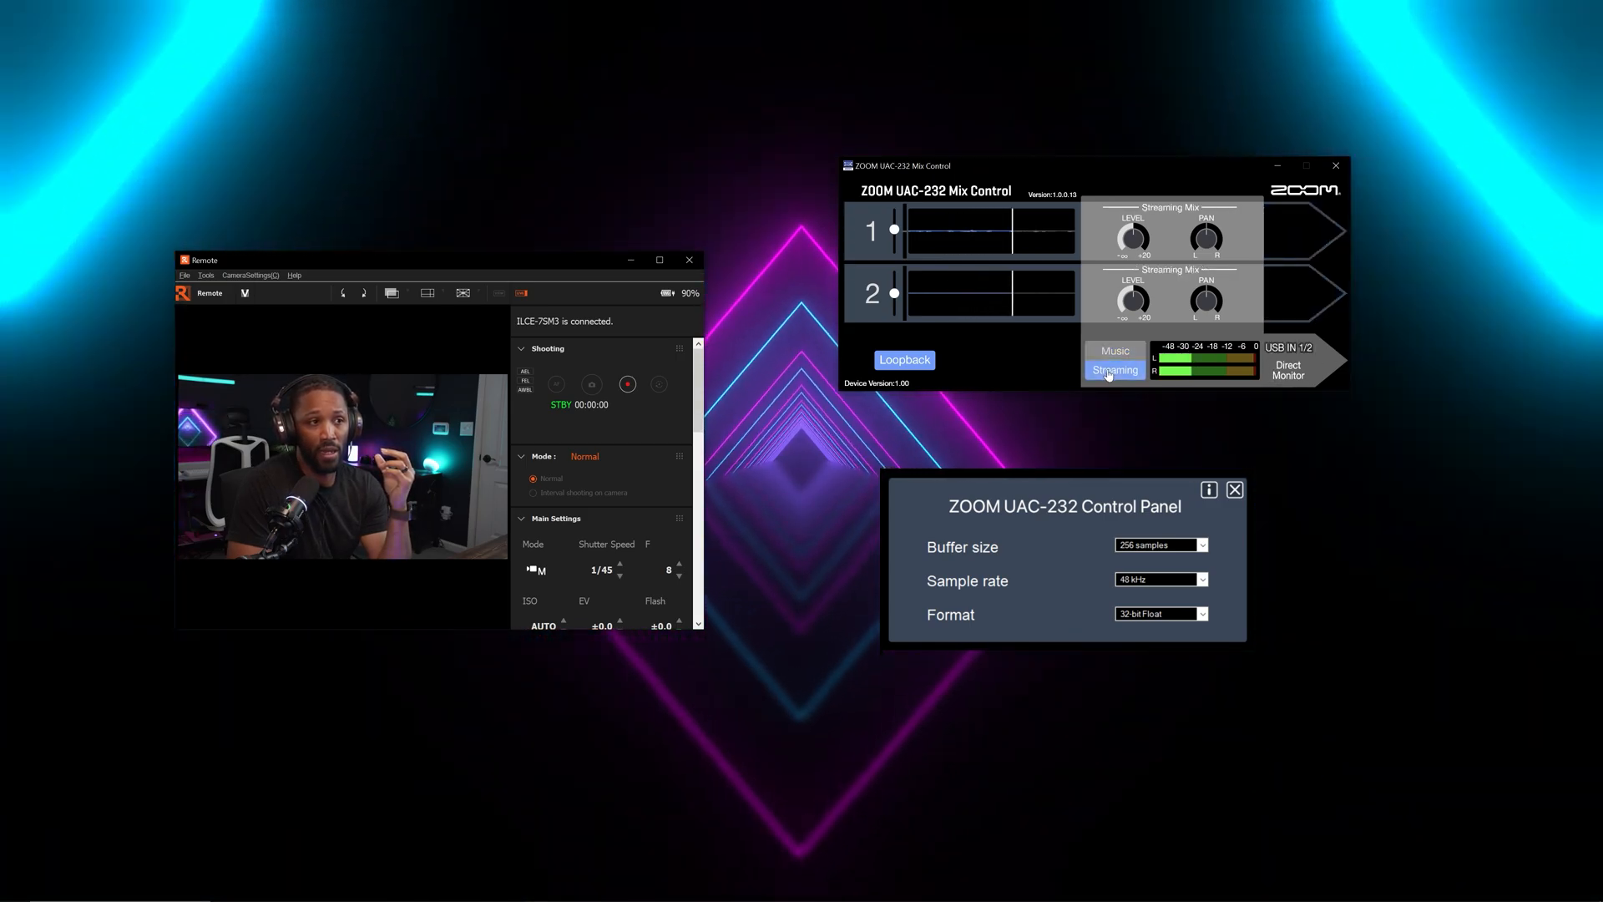
click(1114, 352)
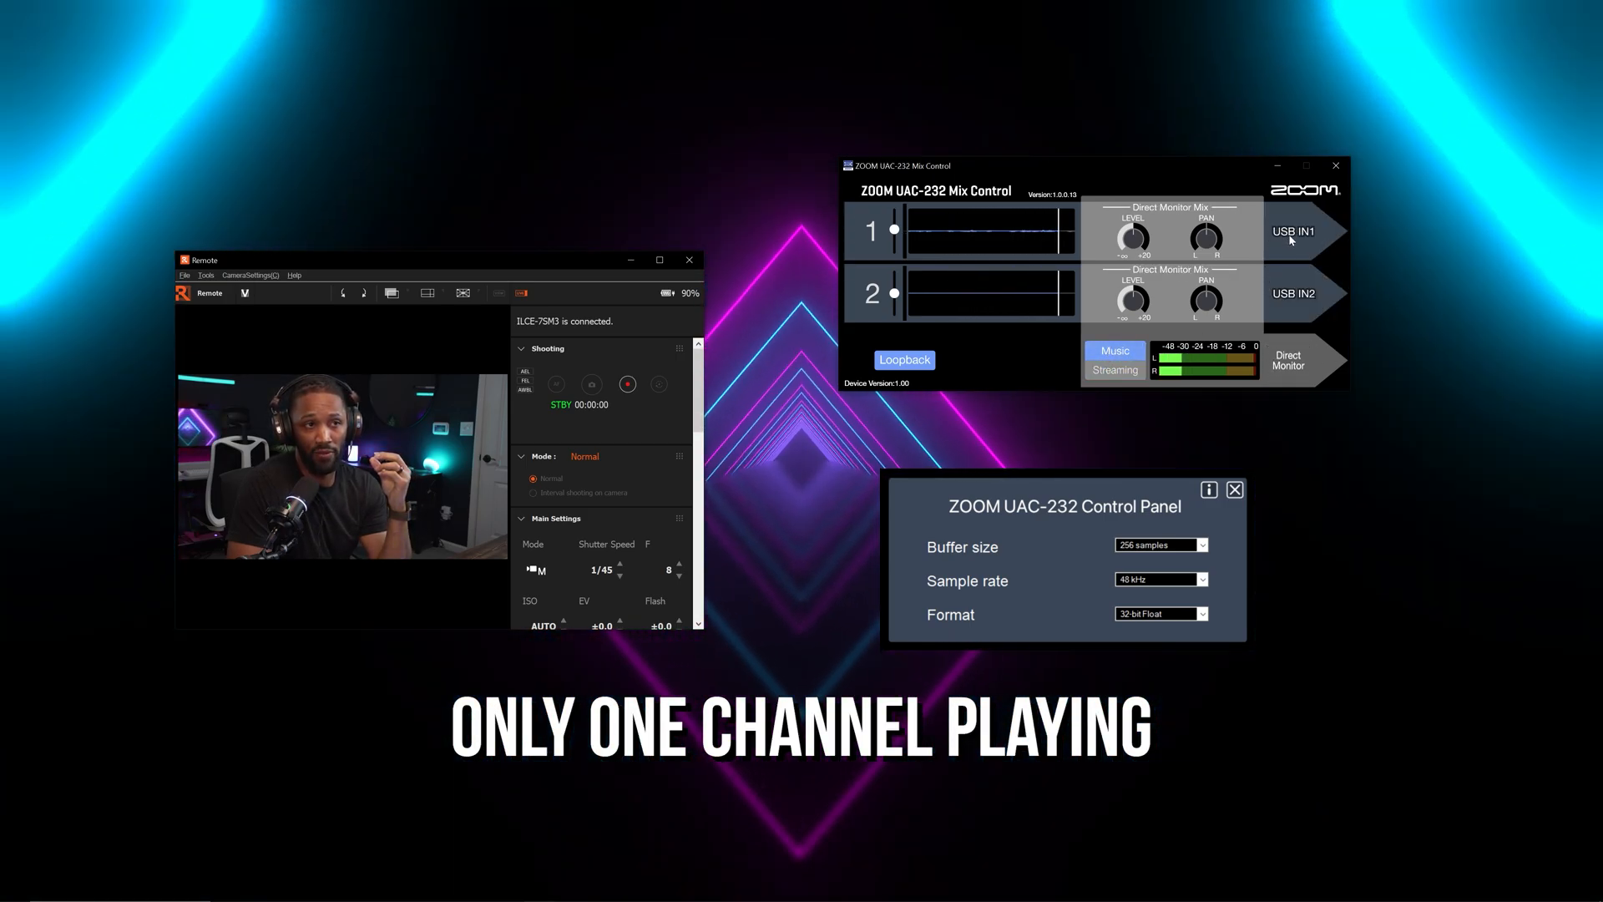
click(1114, 369)
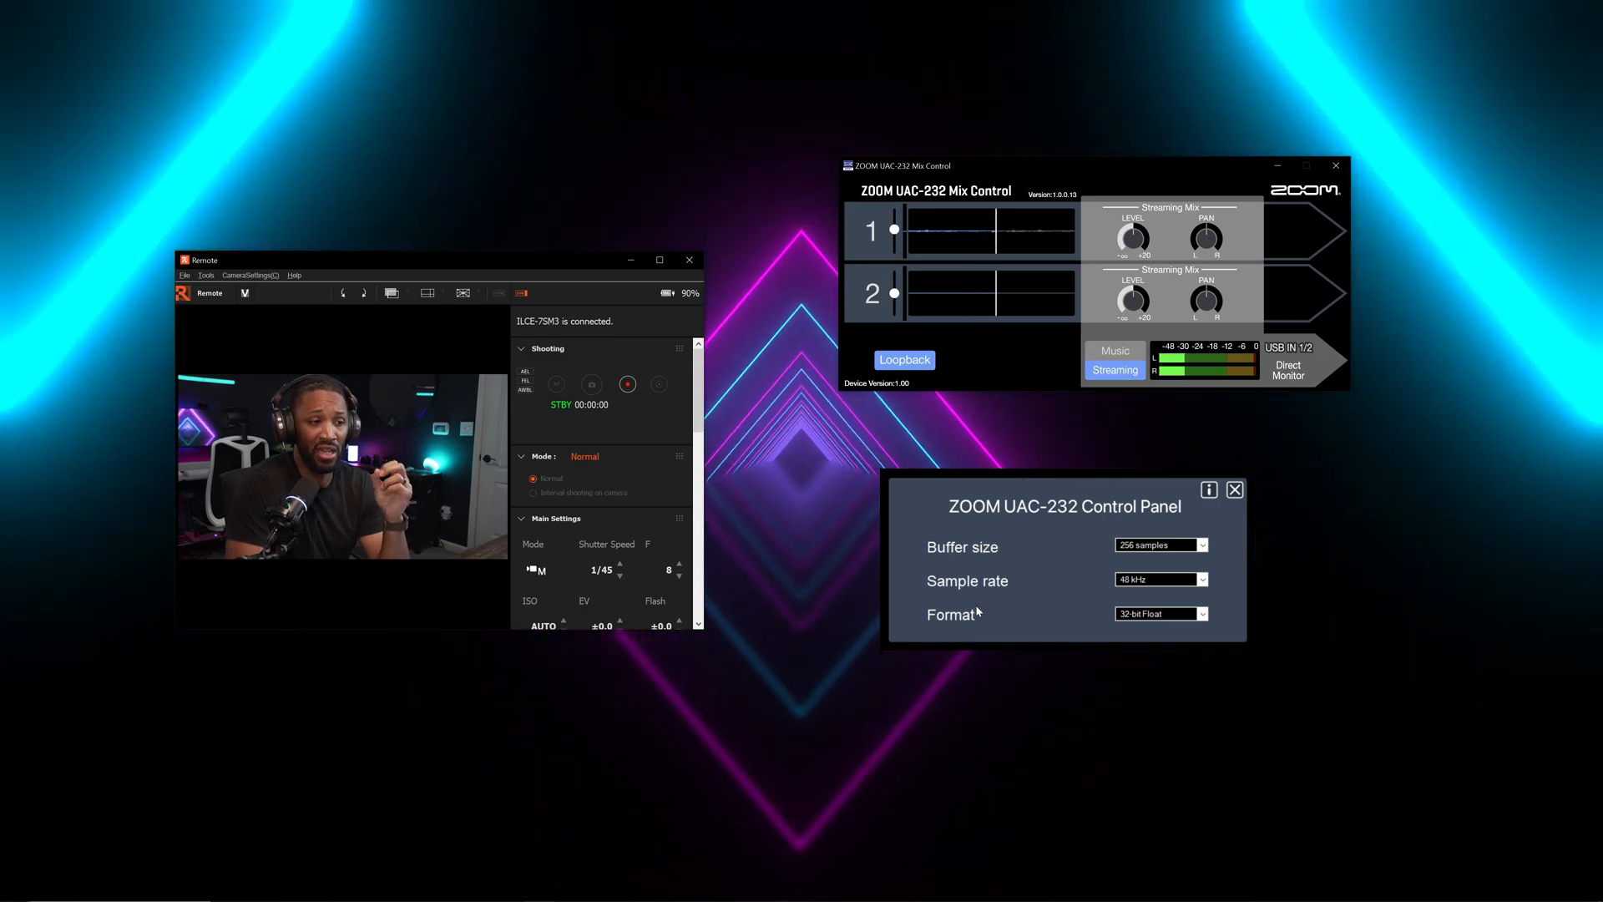
click(1202, 579)
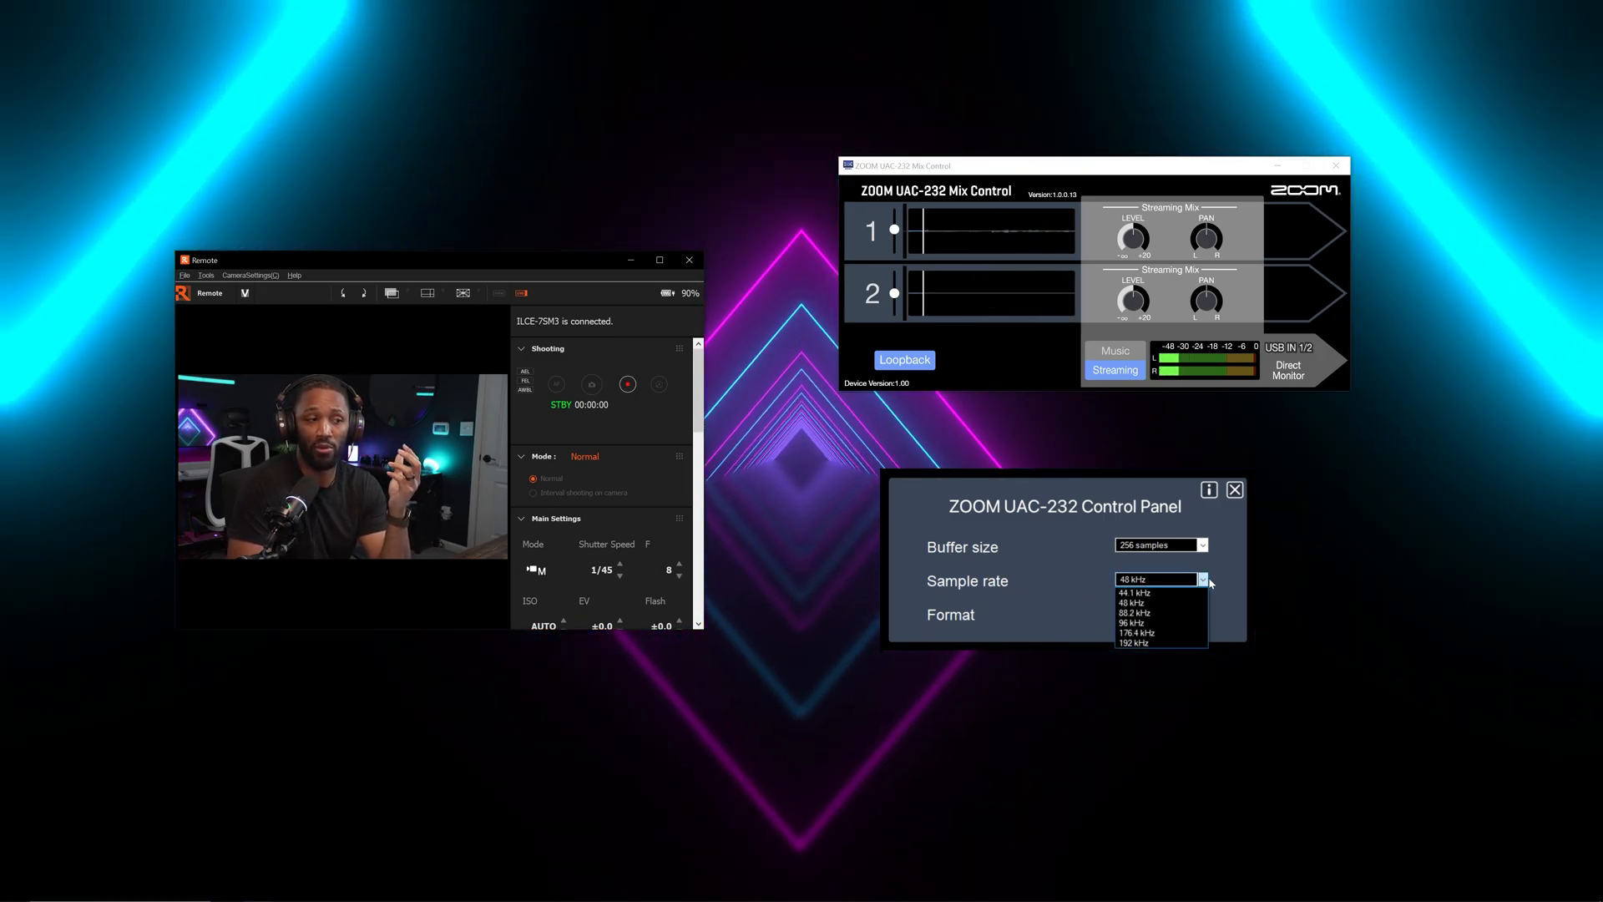
click(1133, 602)
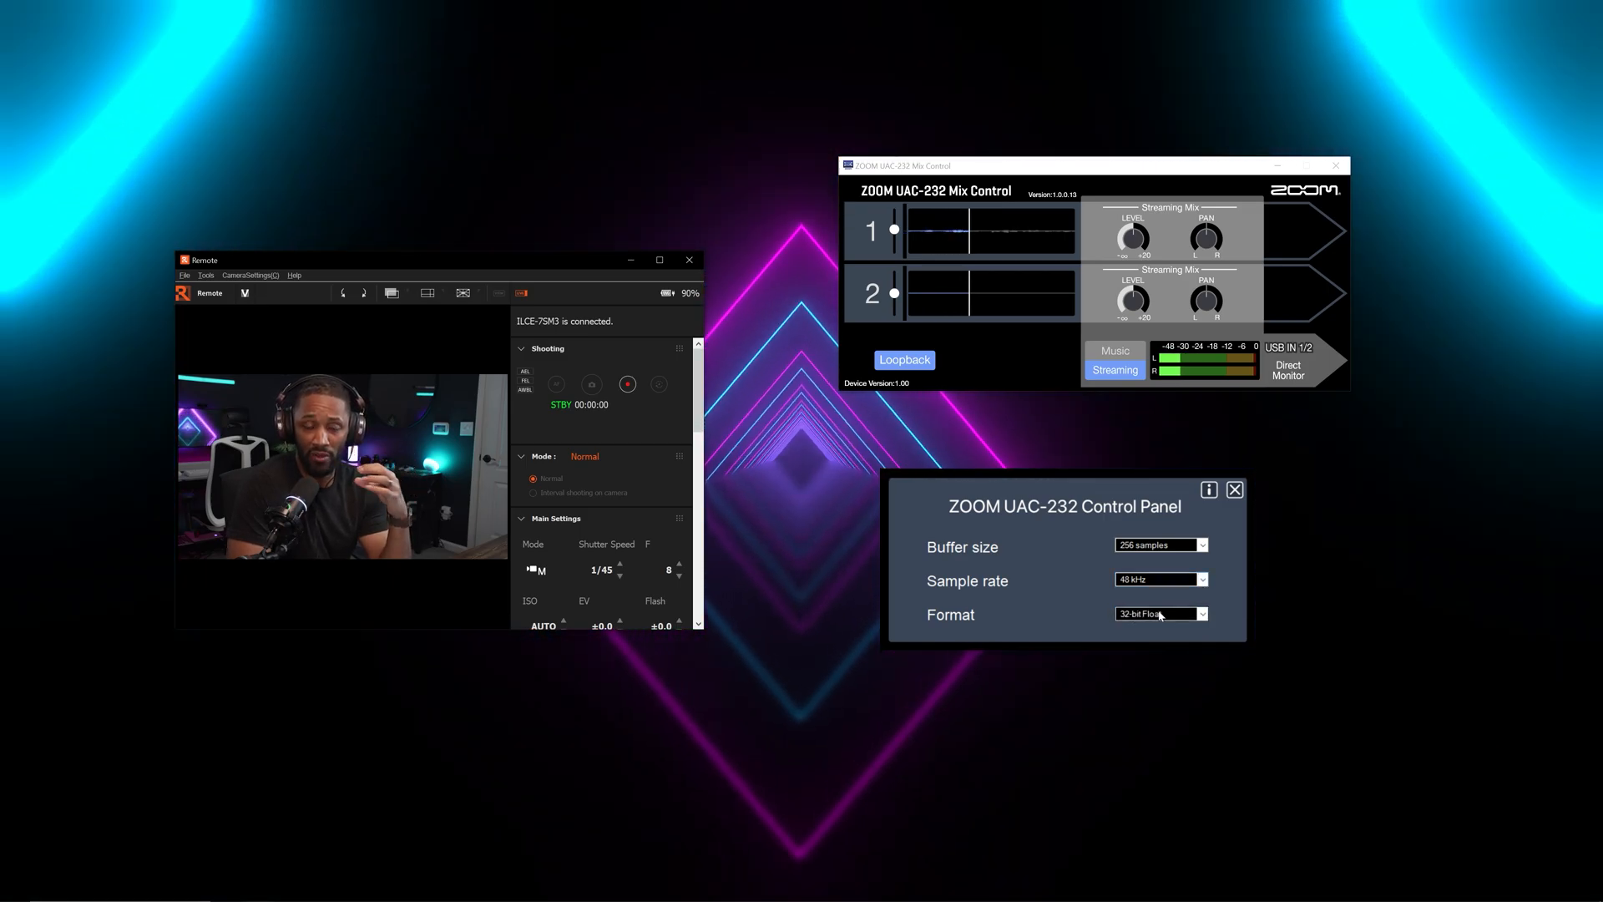